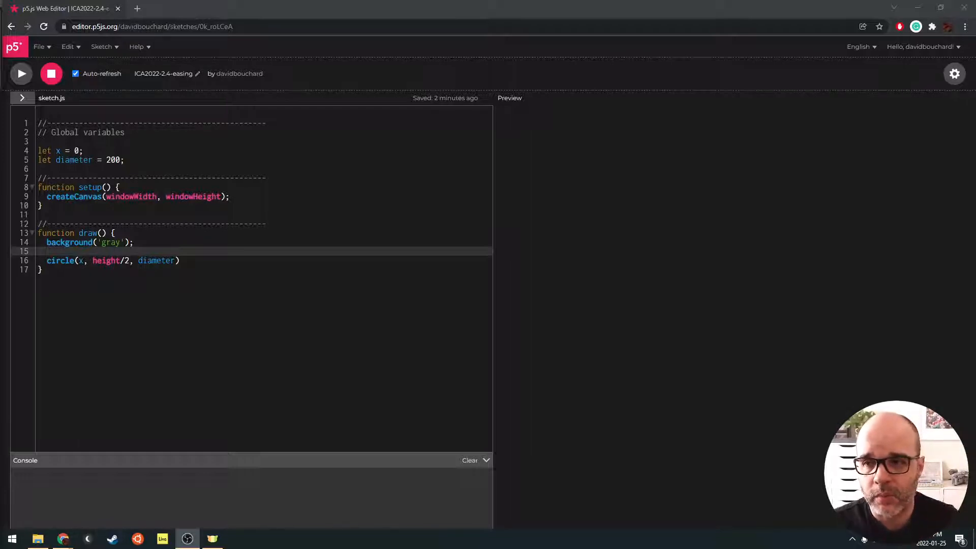
Step: Run the sketch to show the white circle, and add the missing semicolon after circle(x, height/2, diameter)
left_click(116, 187)
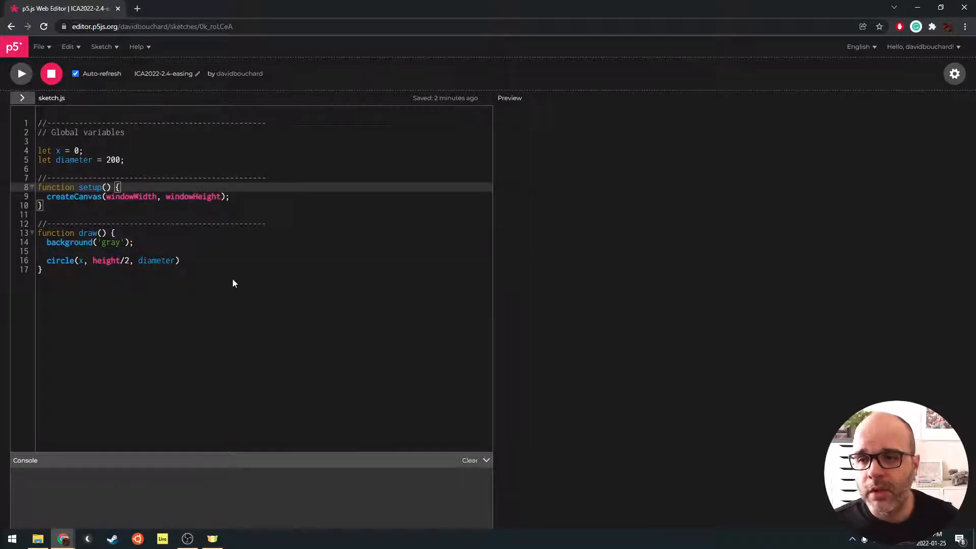
left_click(21, 73)
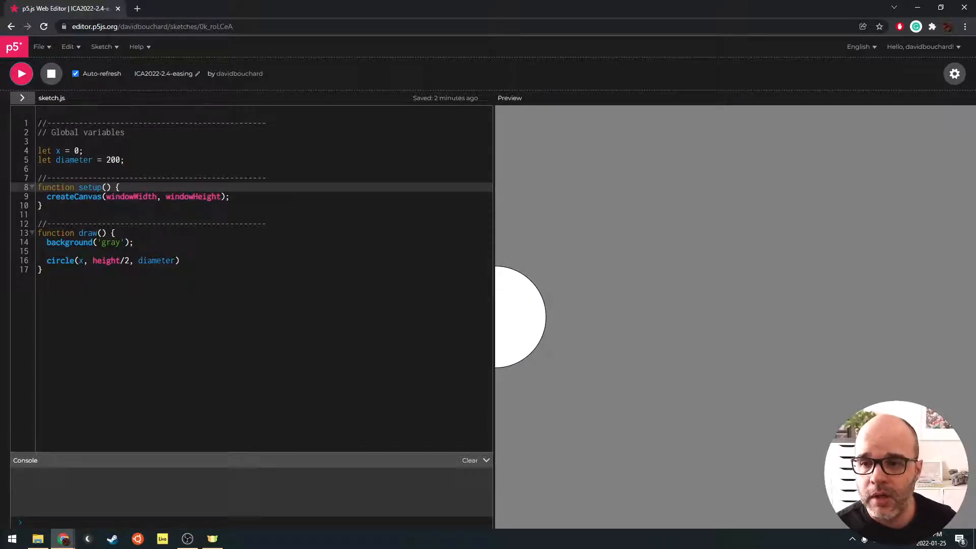
type(";")
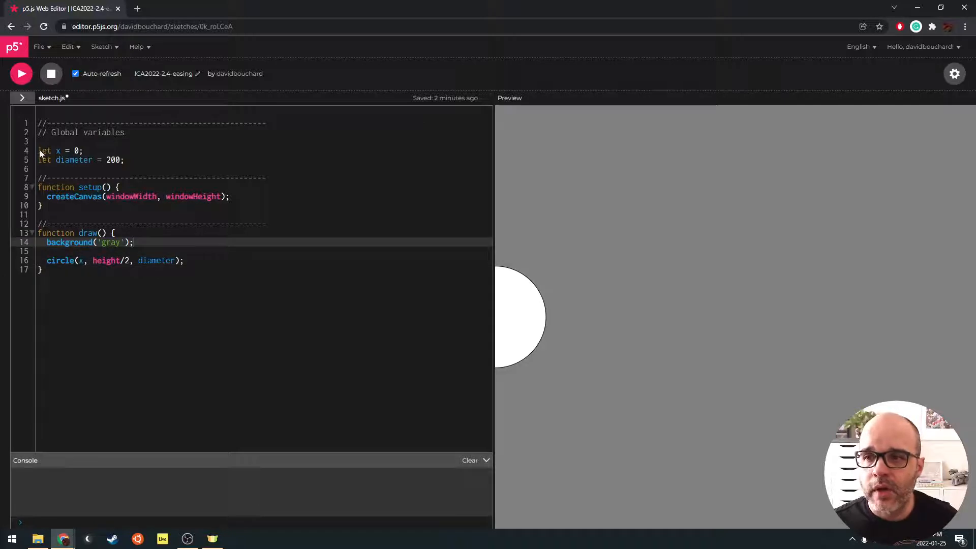
left_click(75, 160)
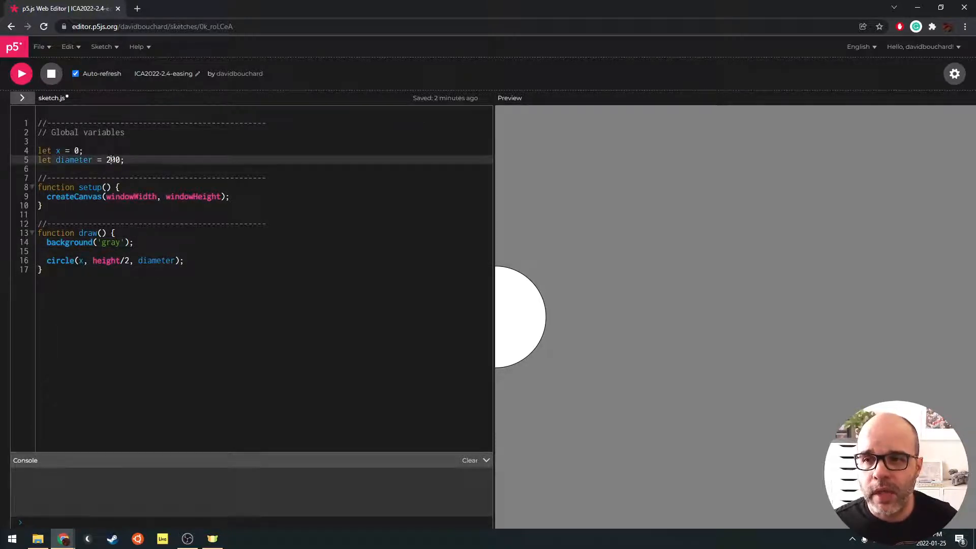
double_click(112, 161)
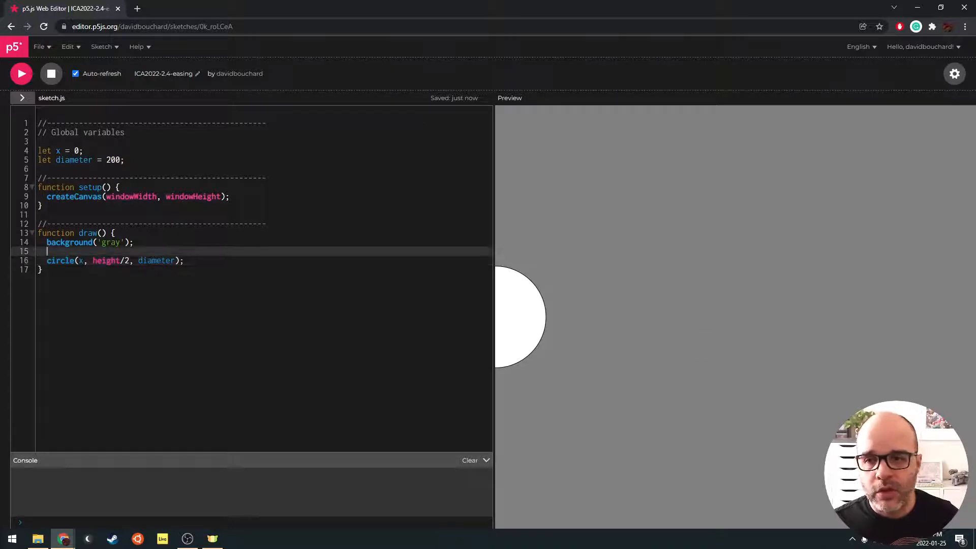
Step: Add a new line below the circle call in draw() that sets x = mouseX;
key("enter")
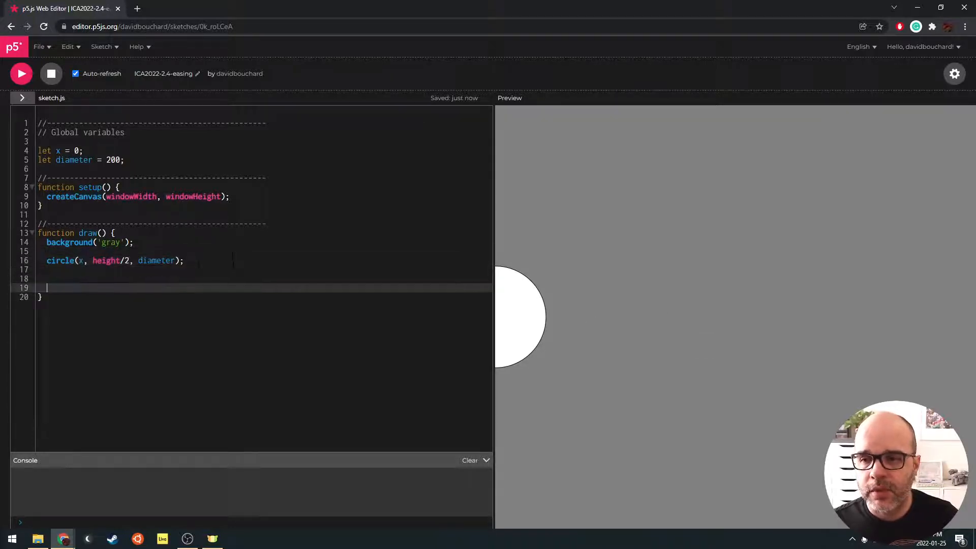
key("Backspace")
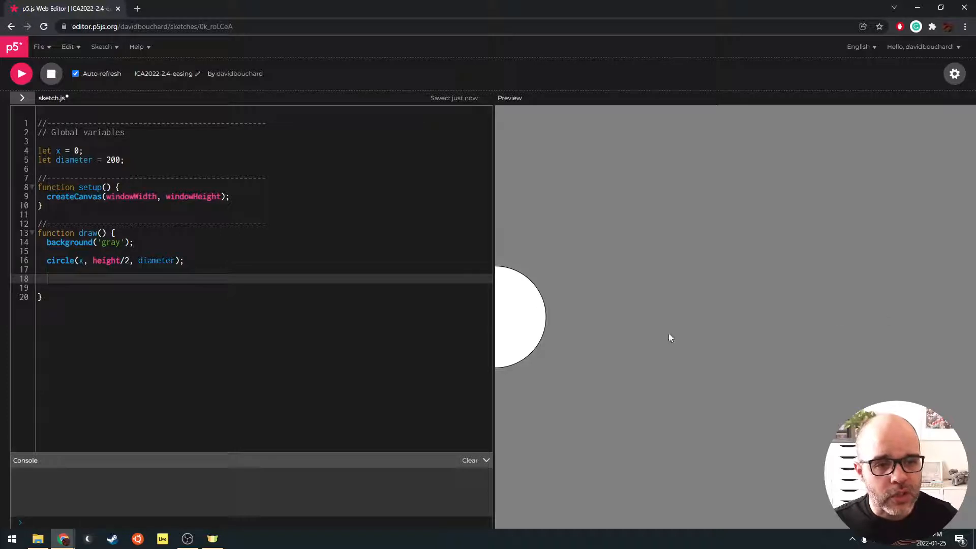
mouse_move(696, 341)
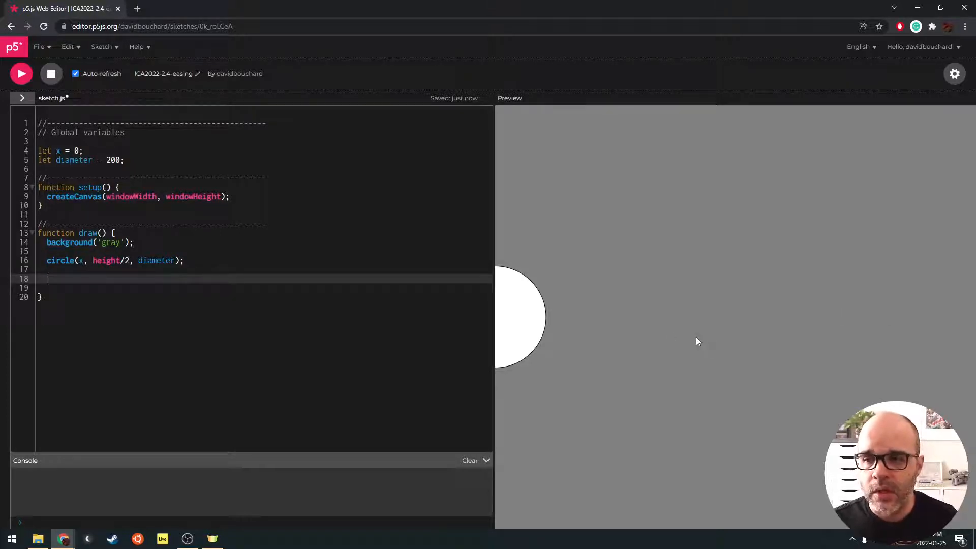
type("x = mouse")
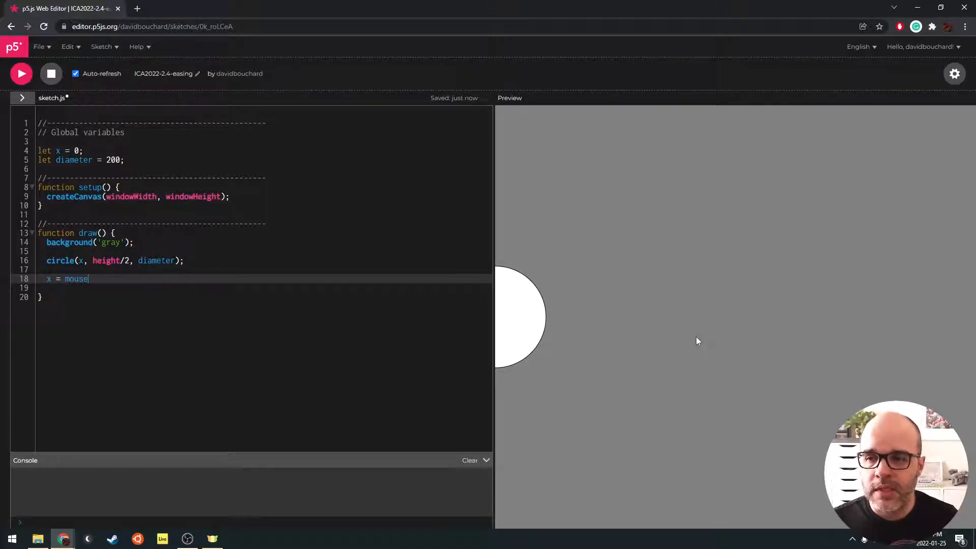
type("X;")
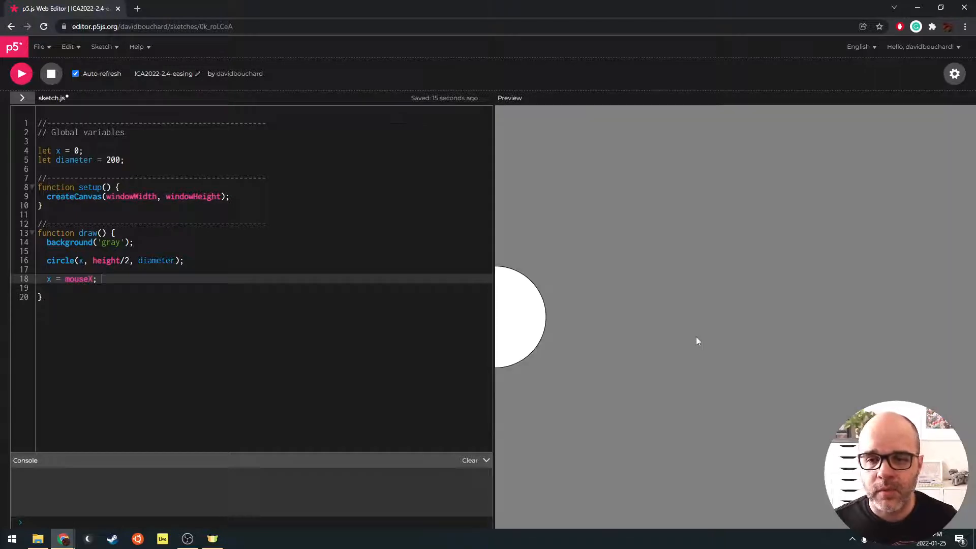
mouse_move(815, 317)
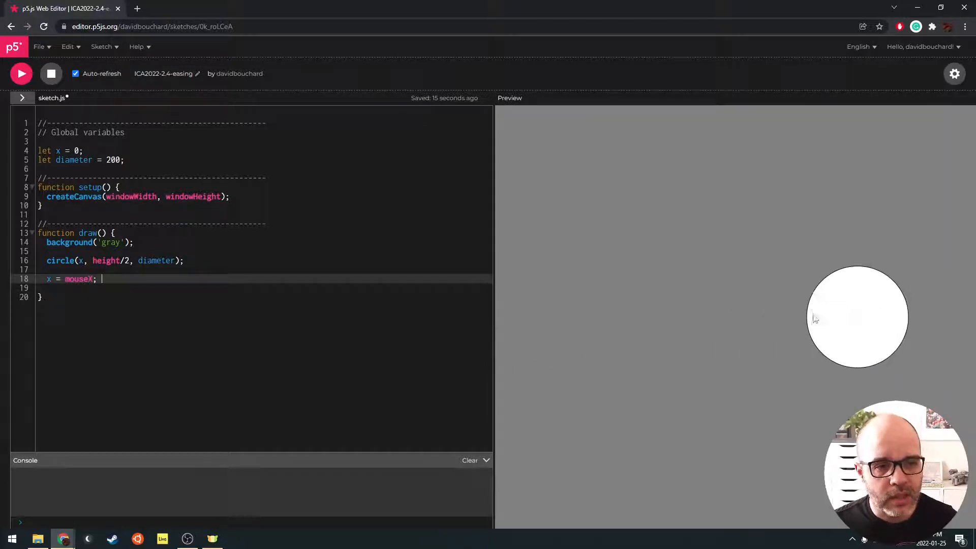
mouse_move(803, 316)
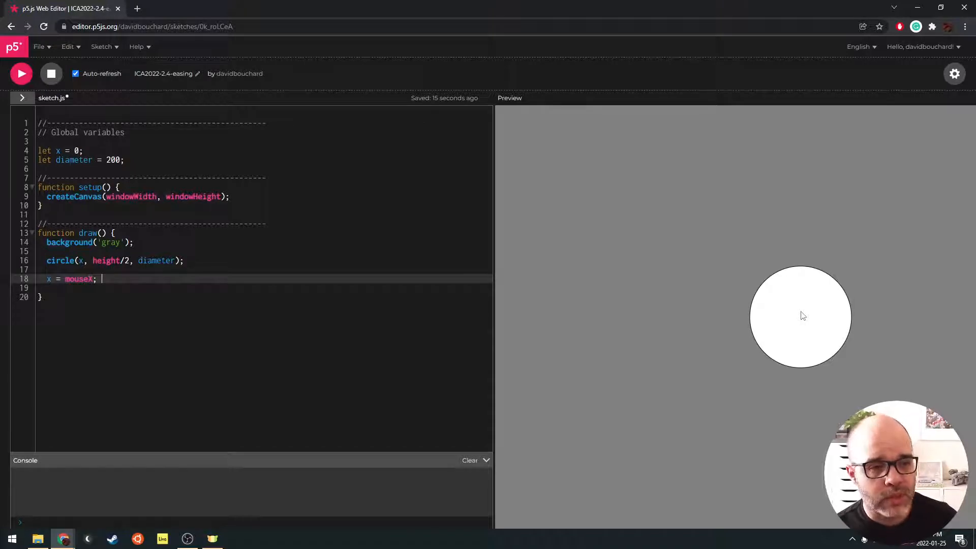
mouse_move(960, 335)
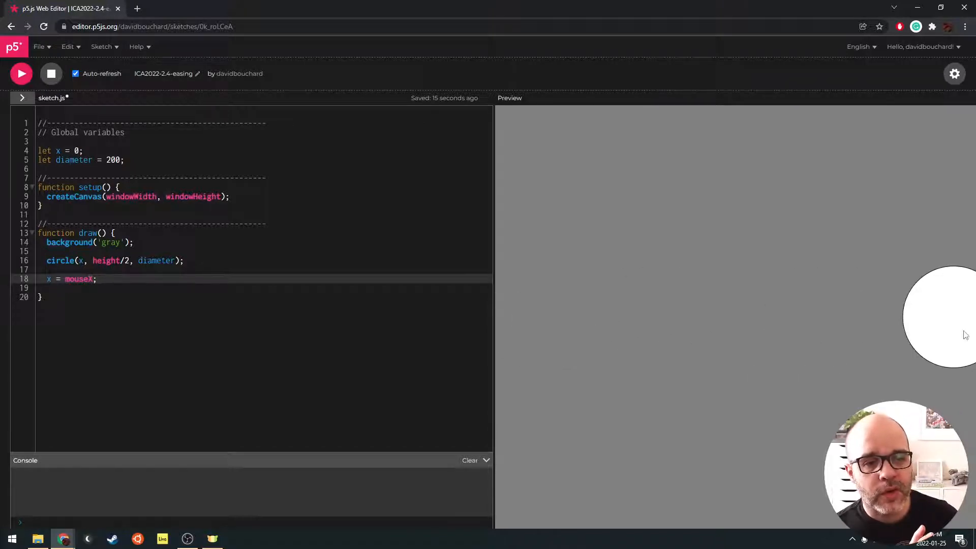
mouse_move(538, 316)
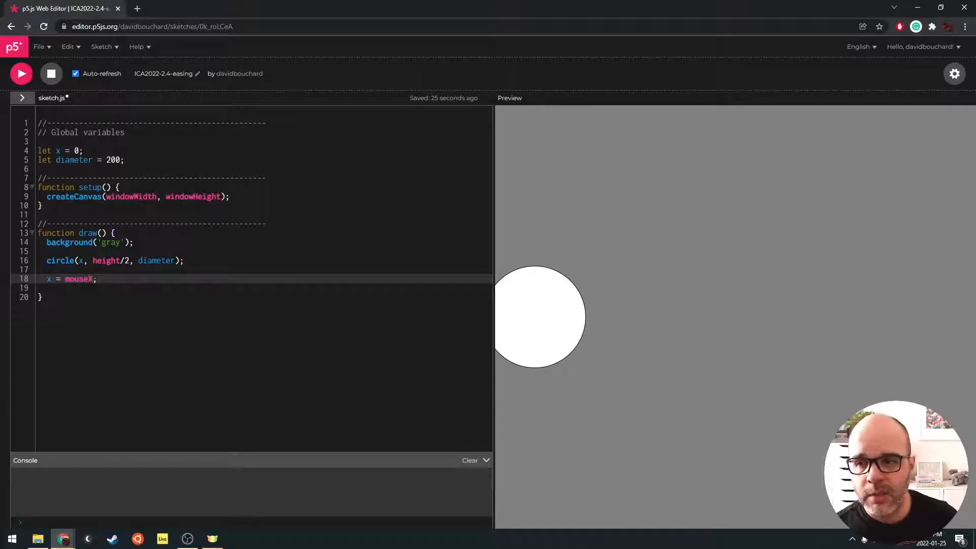
Step: Retype x = mouseX; after the circle call and delete the extra blank line
double_click(88, 232)
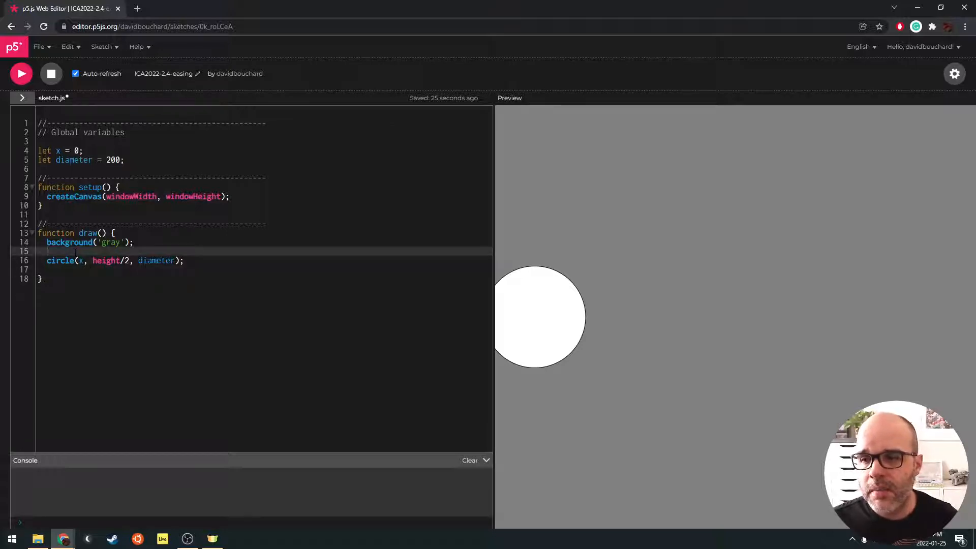
type("x = mouseX;")
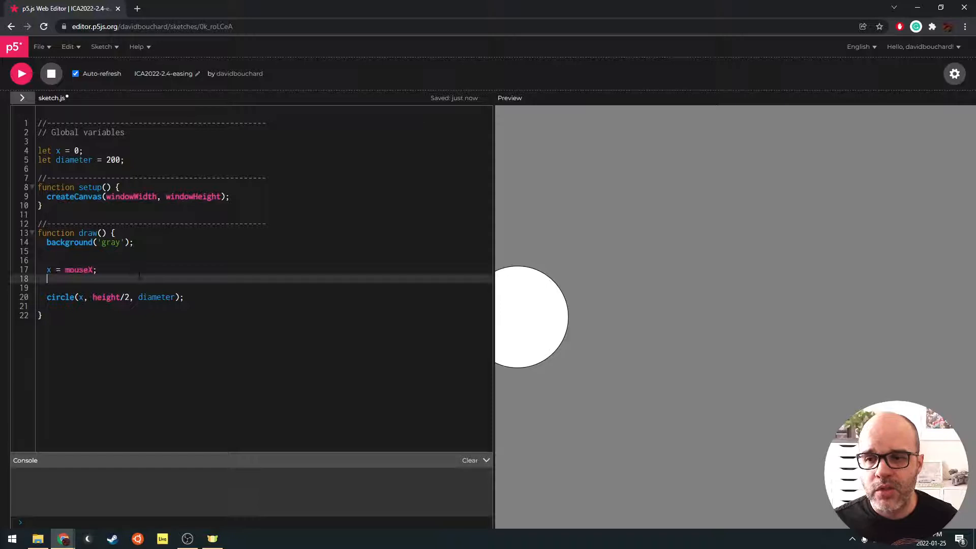
key("Delete")
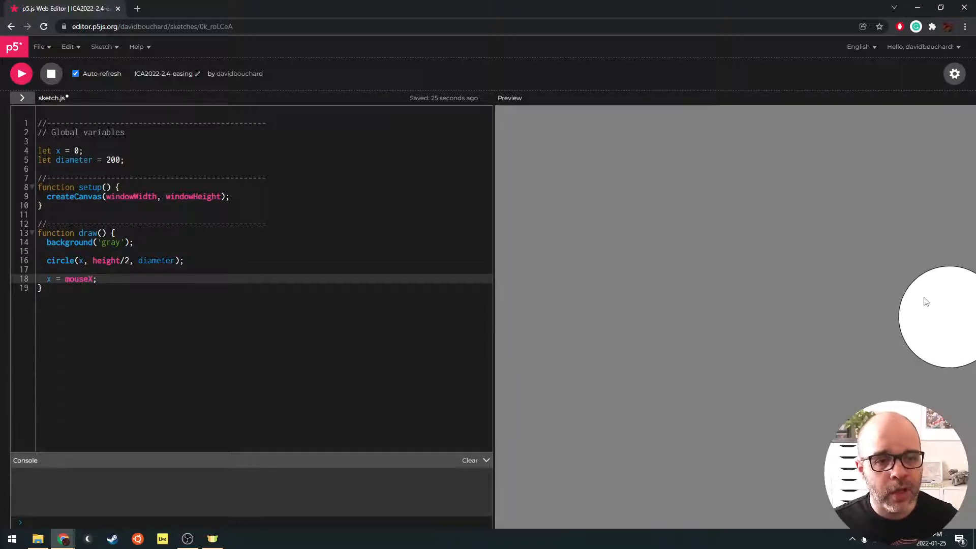
mouse_move(616, 314)
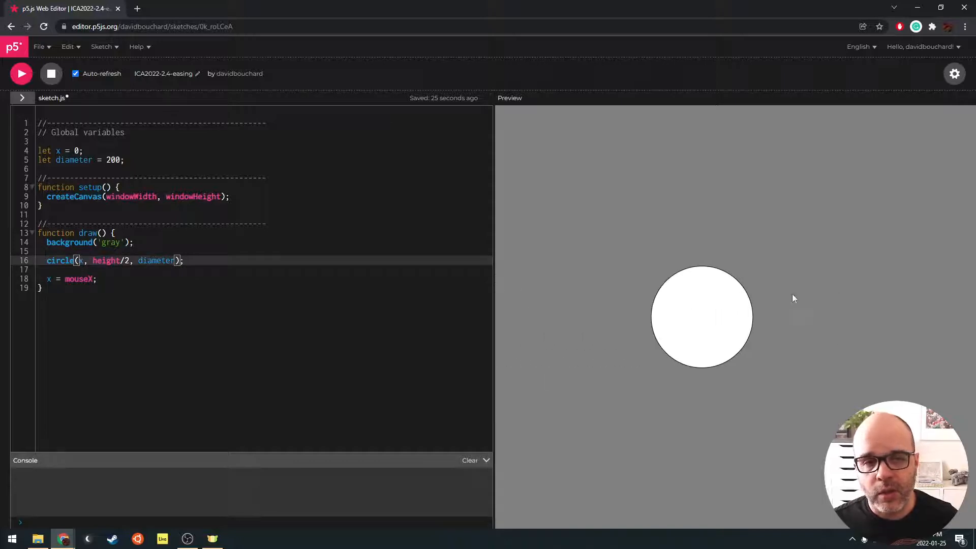
mouse_move(749, 327)
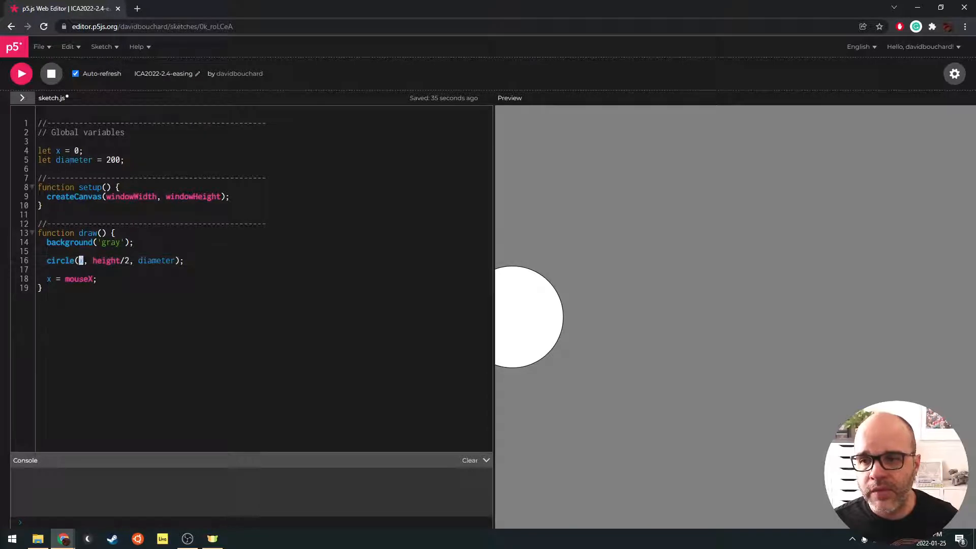
Step: Select mouseX in the x assignment on line 18
double_click(78, 279)
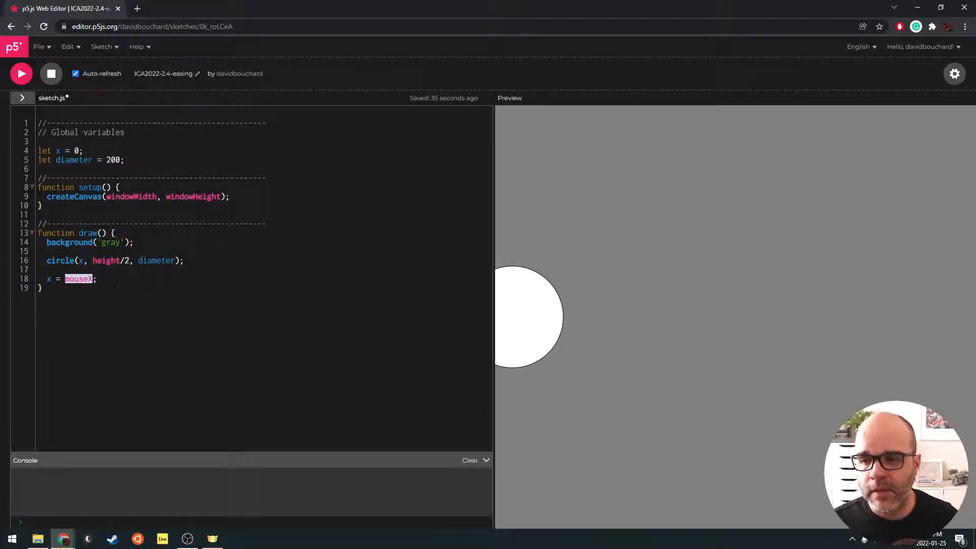
mouse_move(554, 278)
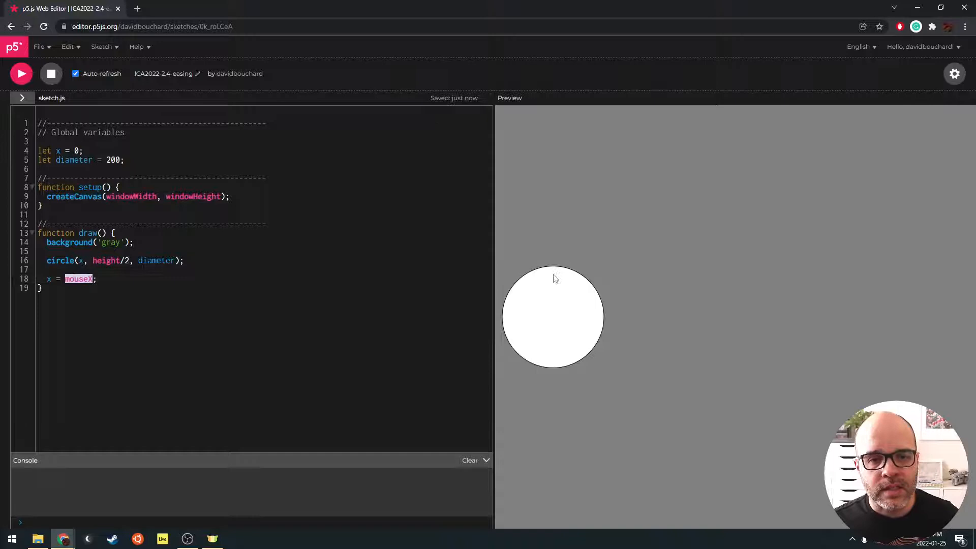
mouse_move(602, 256)
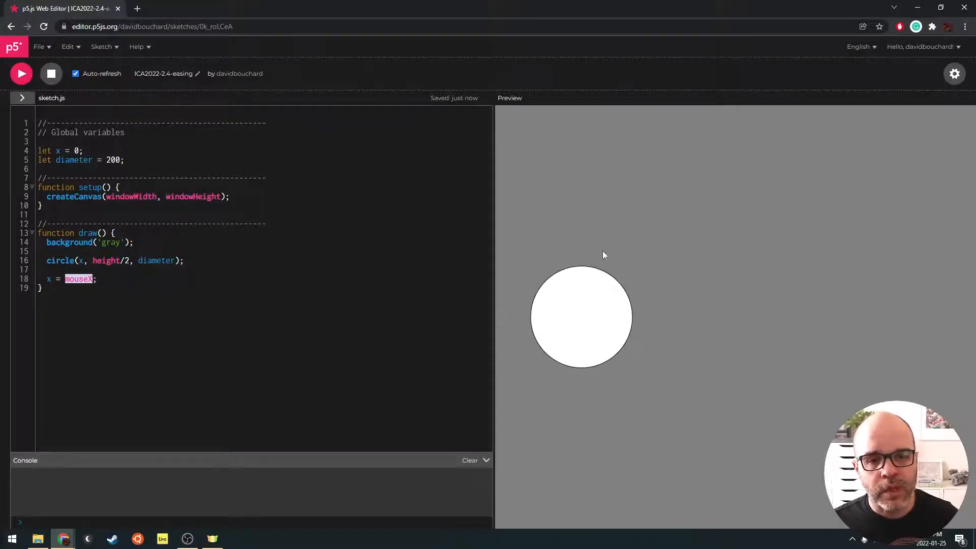
mouse_move(742, 261)
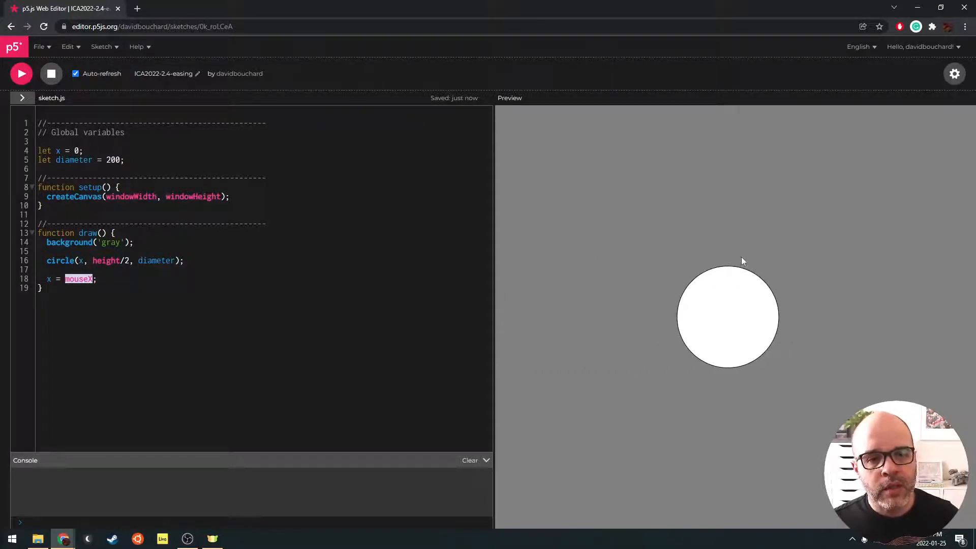
mouse_move(629, 305)
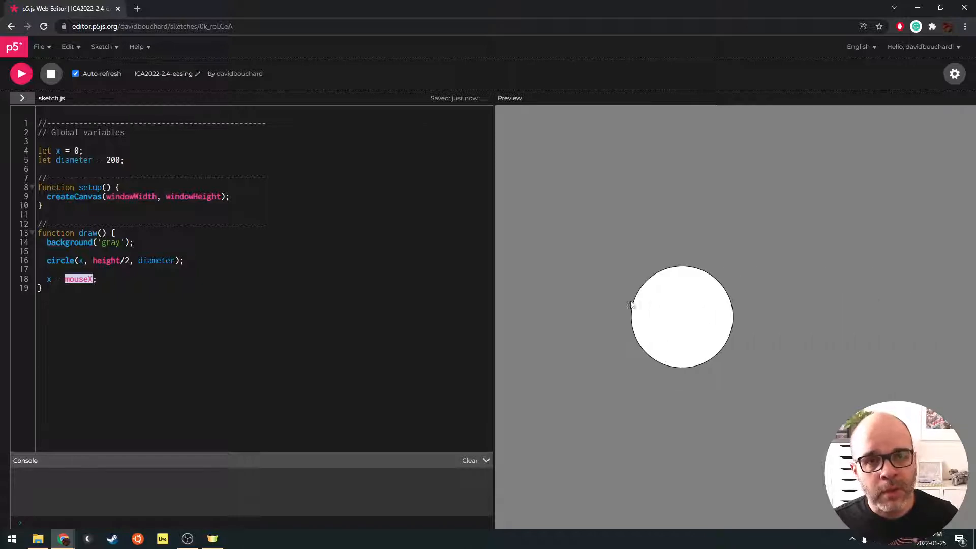
mouse_move(495, 305)
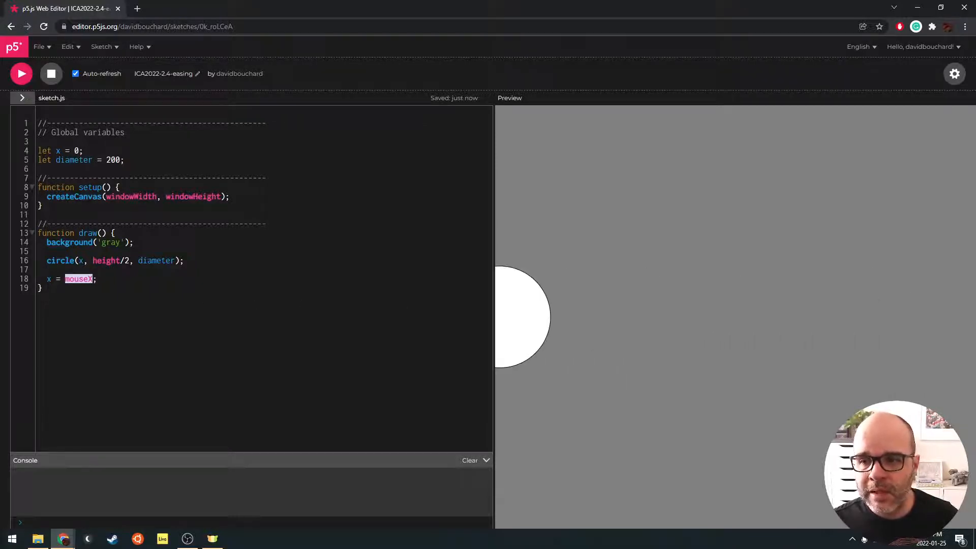
mouse_move(696, 310)
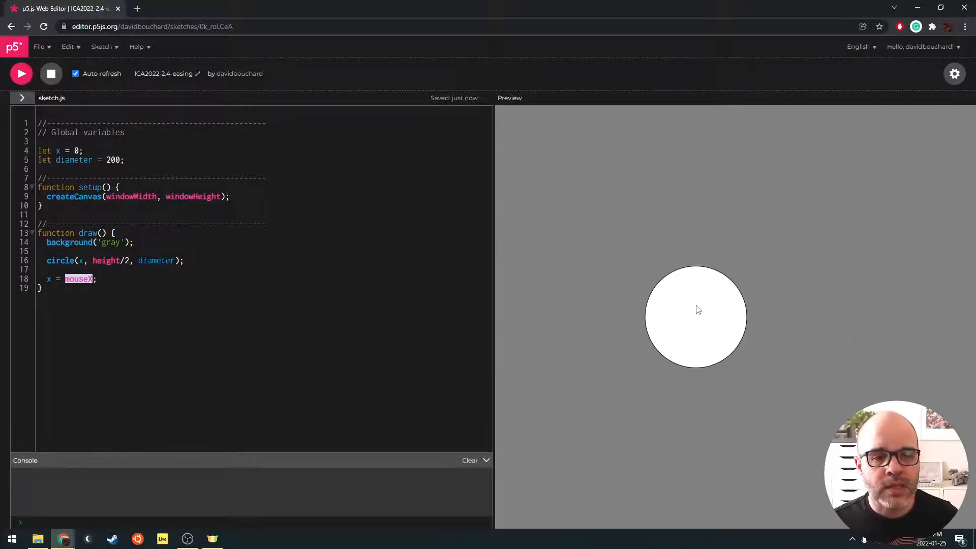
mouse_move(591, 289)
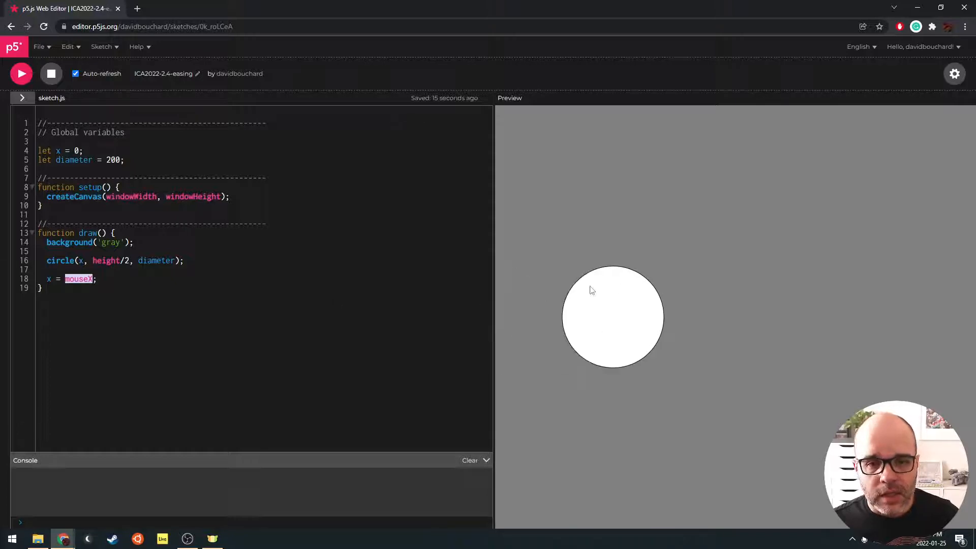
mouse_move(621, 299)
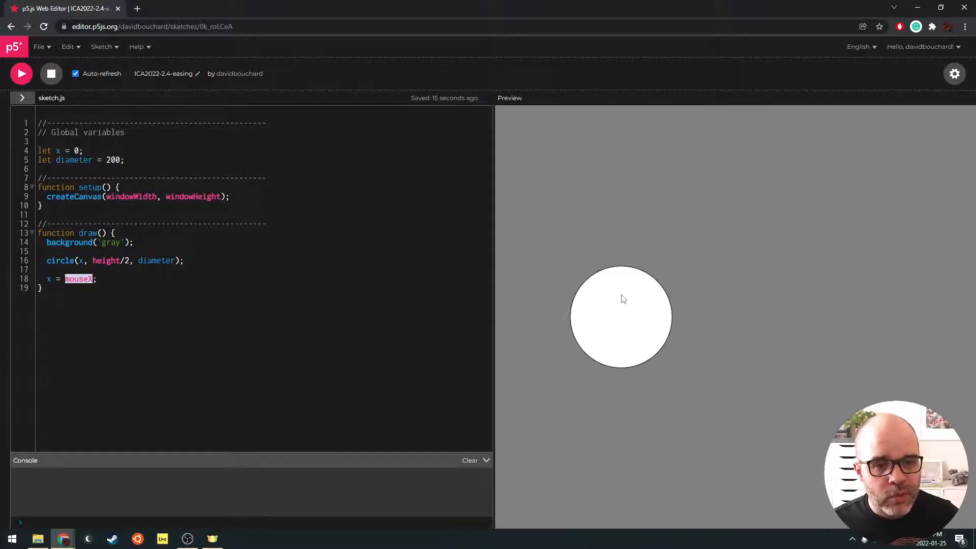
mouse_move(649, 305)
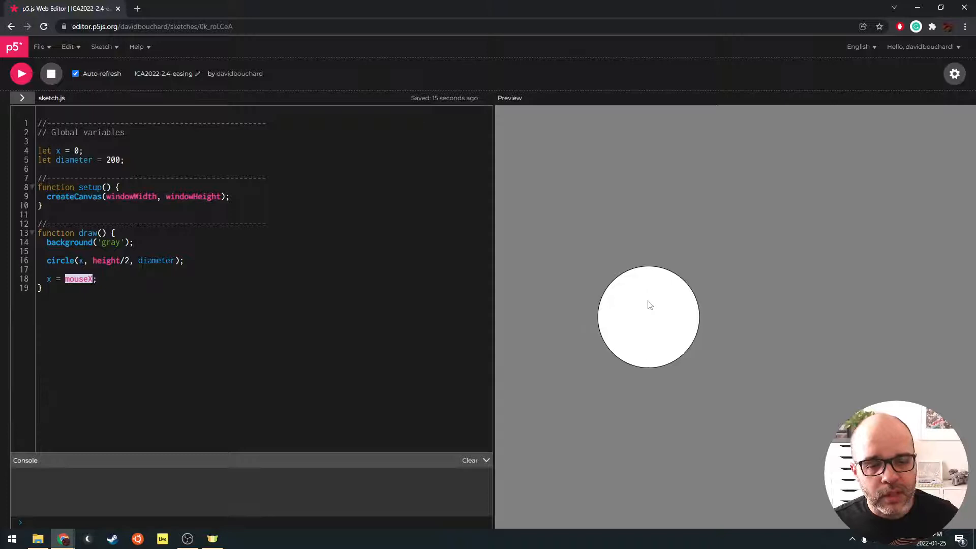
mouse_move(800, 331)
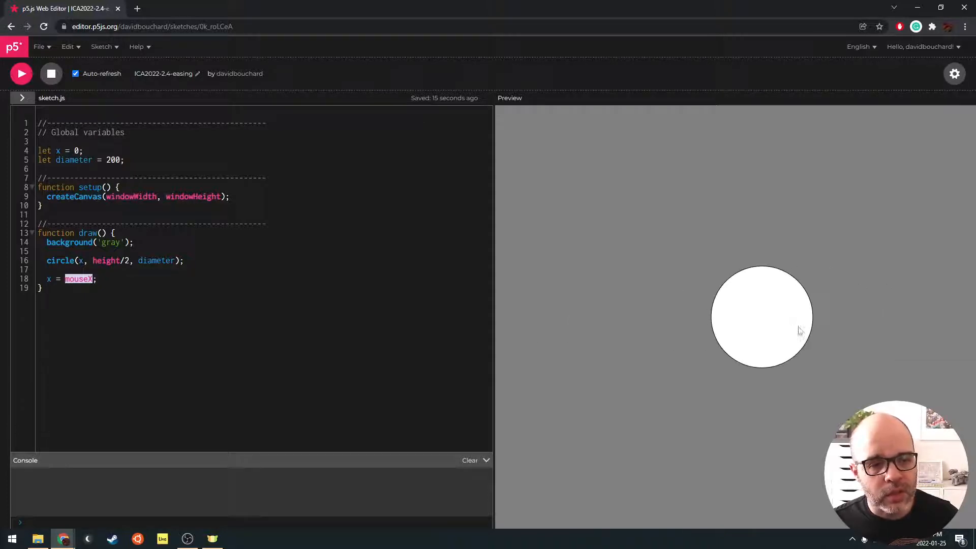
mouse_move(615, 282)
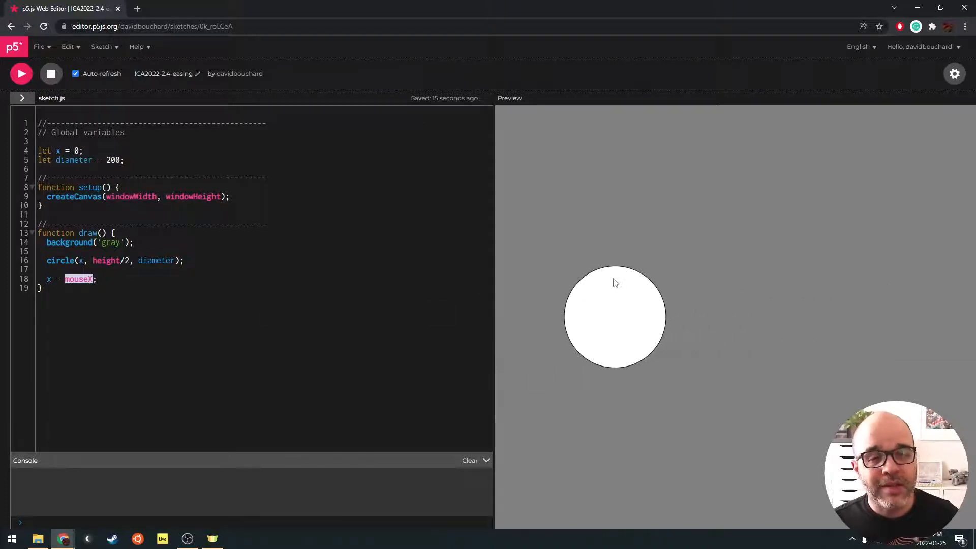
mouse_move(581, 311)
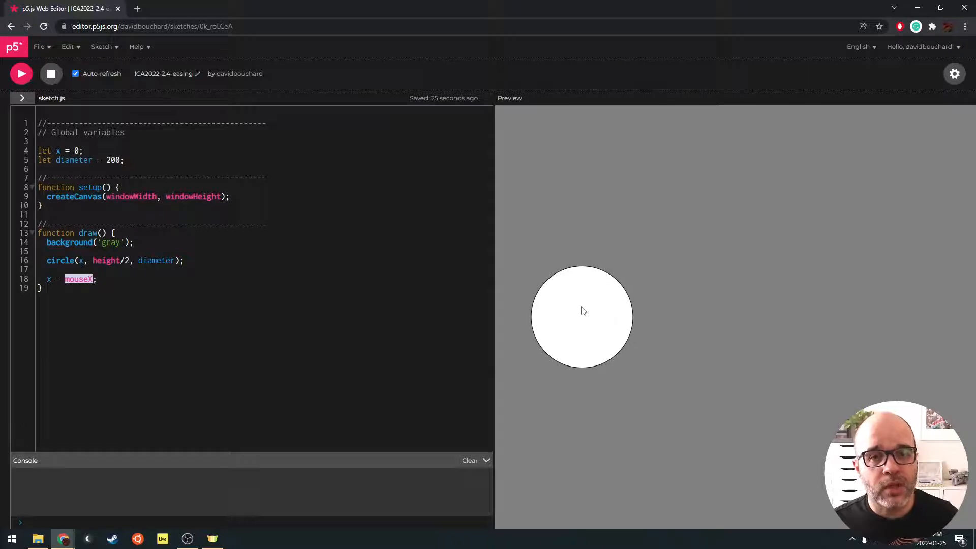
mouse_move(854, 325)
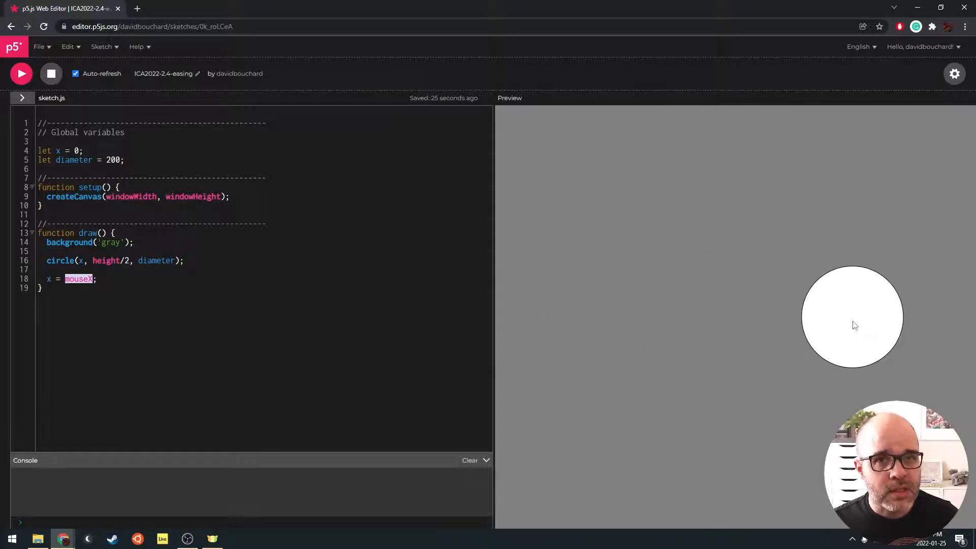
mouse_move(714, 310)
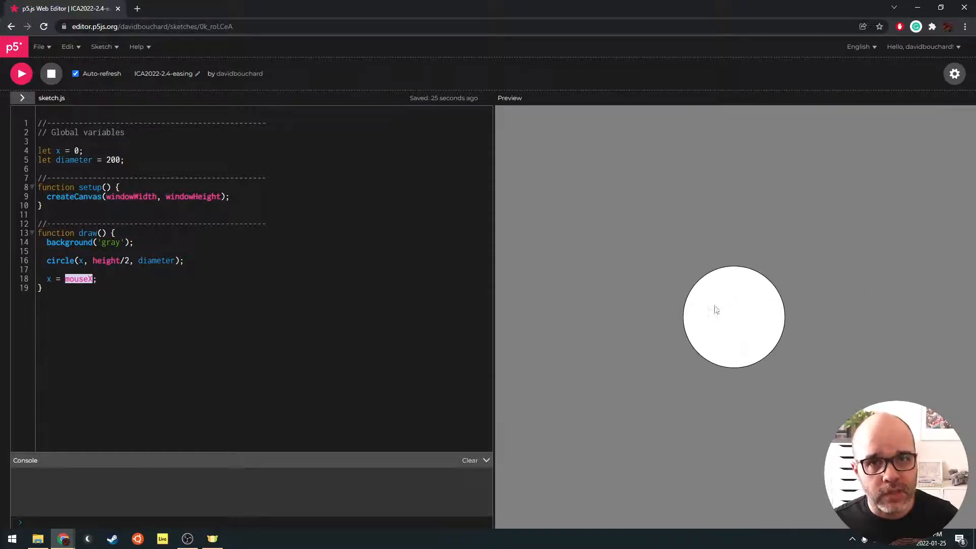
mouse_move(775, 351)
type("let")
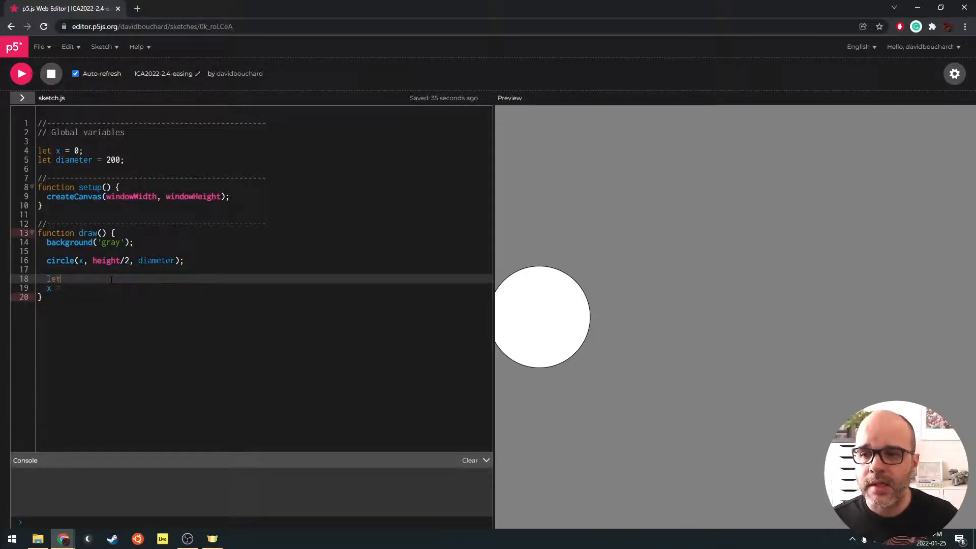
Step: Type let difference = mouseX - x; on line 18
type("differene")
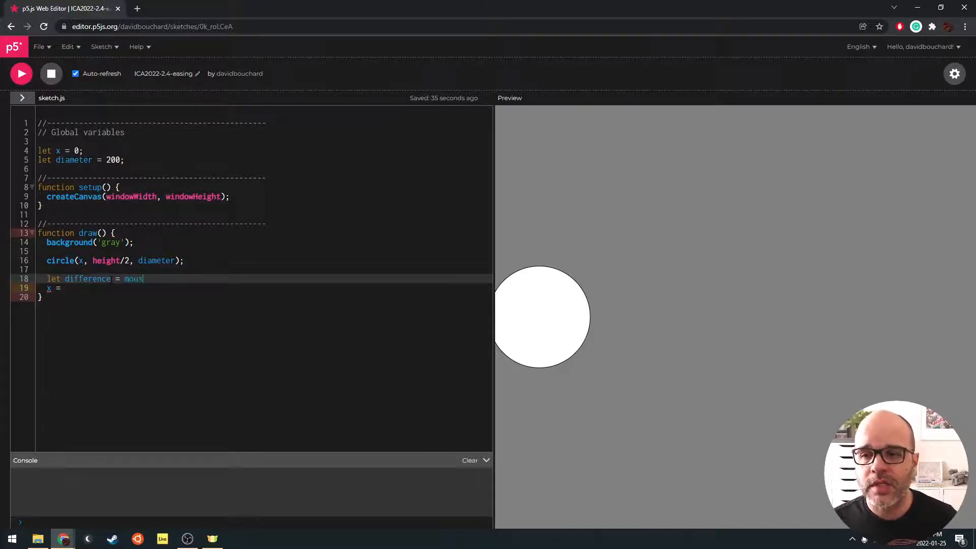
type("eX - x;")
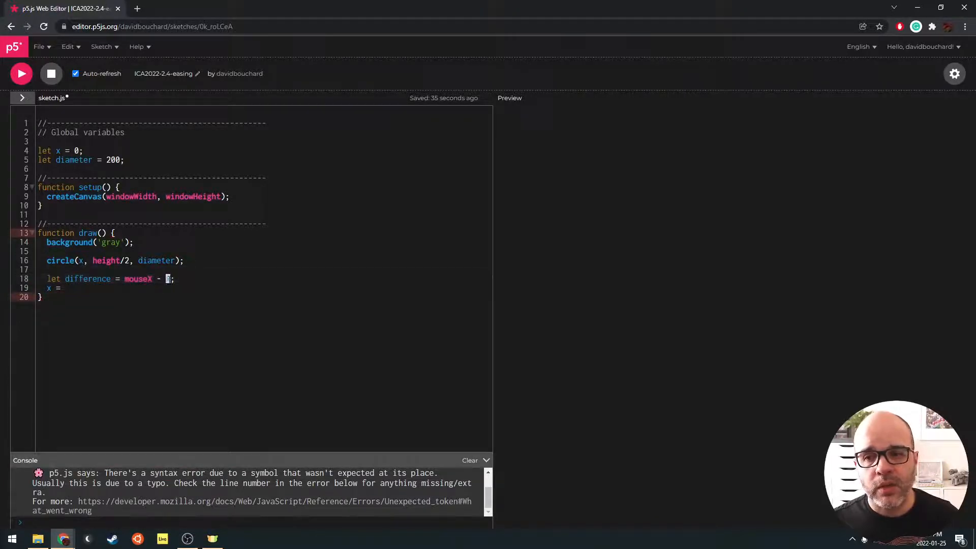
double_click(138, 278)
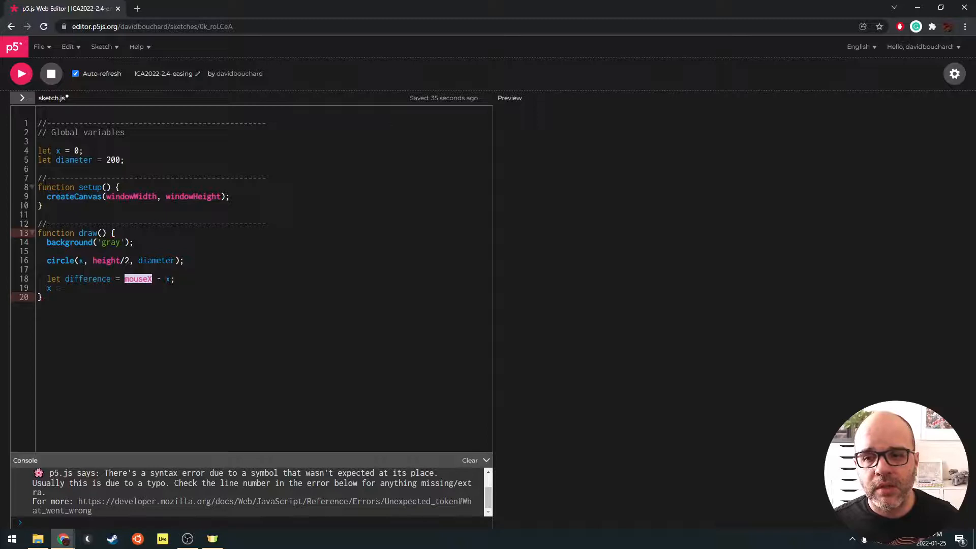
mouse_move(824, 317)
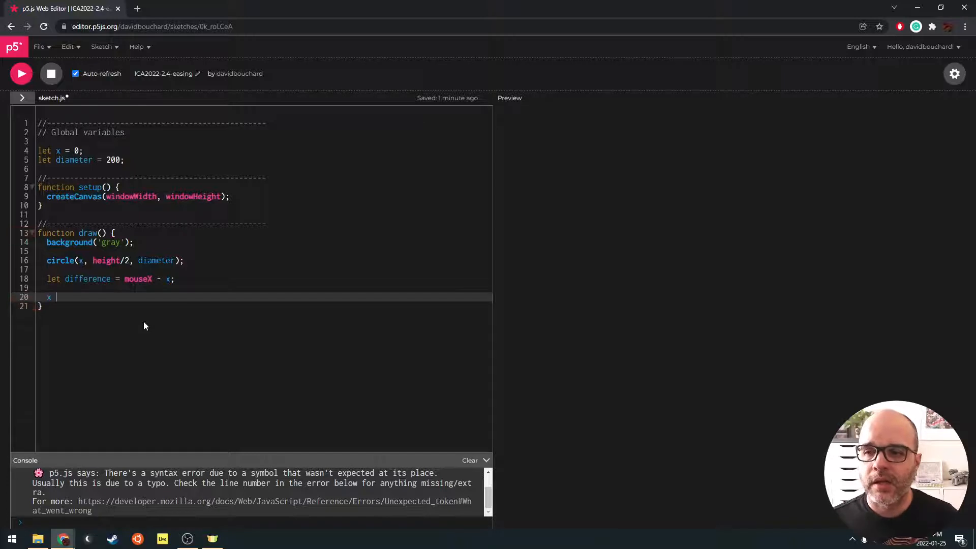
Step: Change line 20 to x += difference; and rerun the sketch
type("+=")
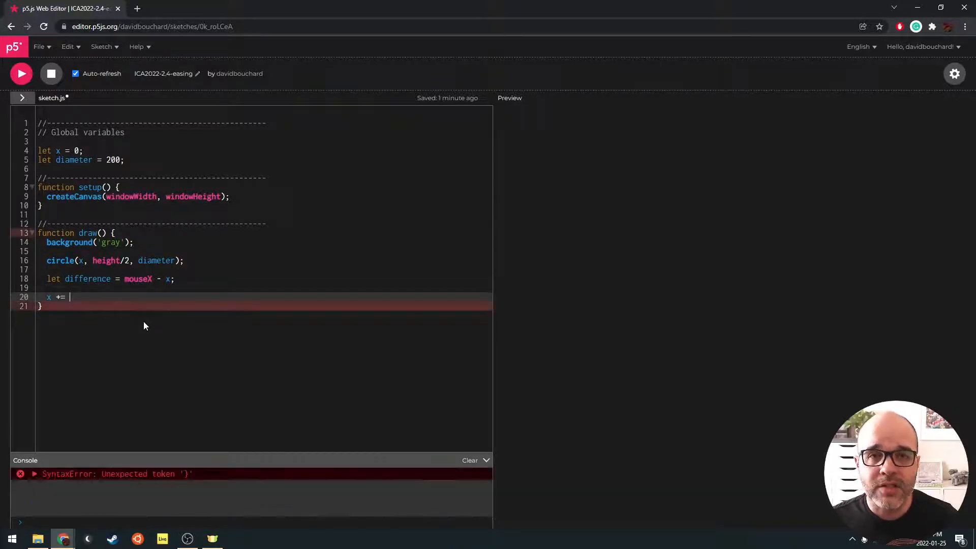
type("d")
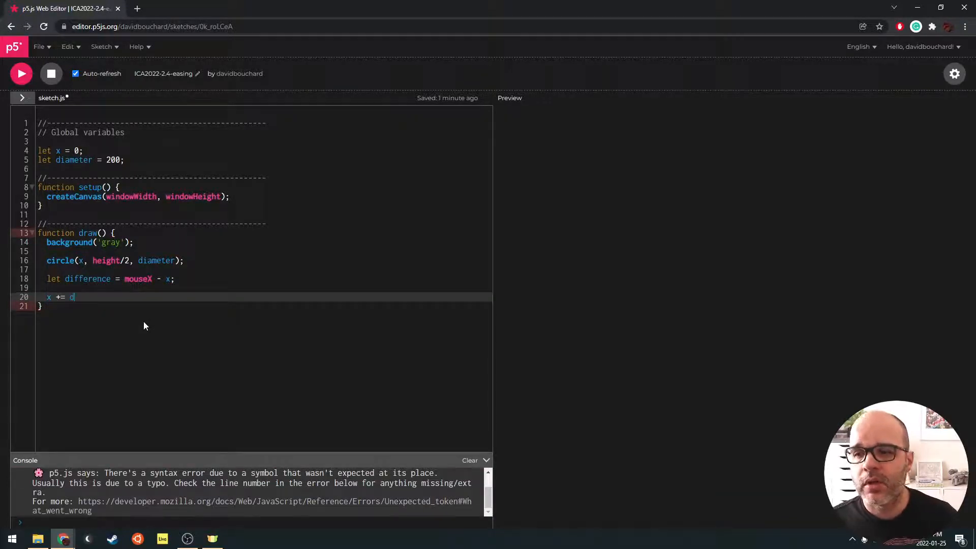
type("ifference;")
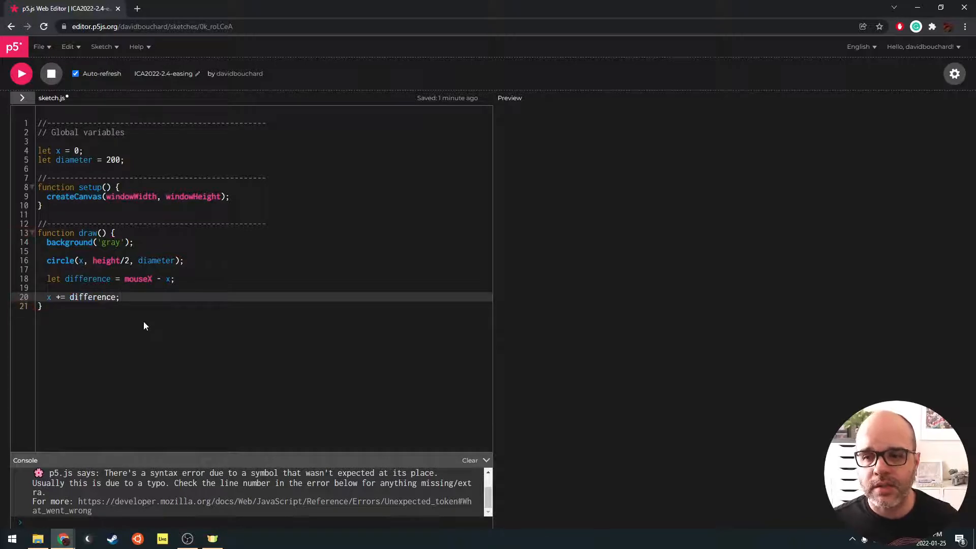
left_click(21, 73)
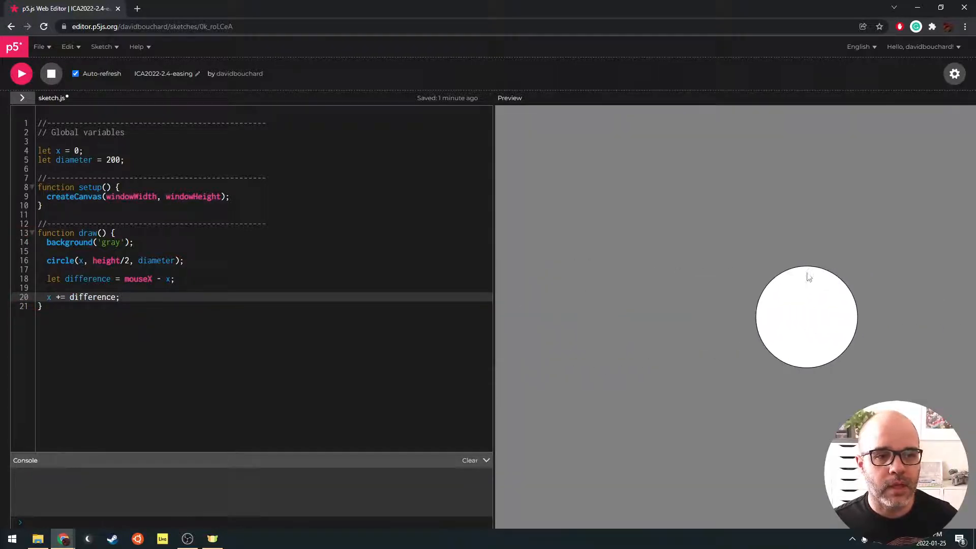
mouse_move(770, 343)
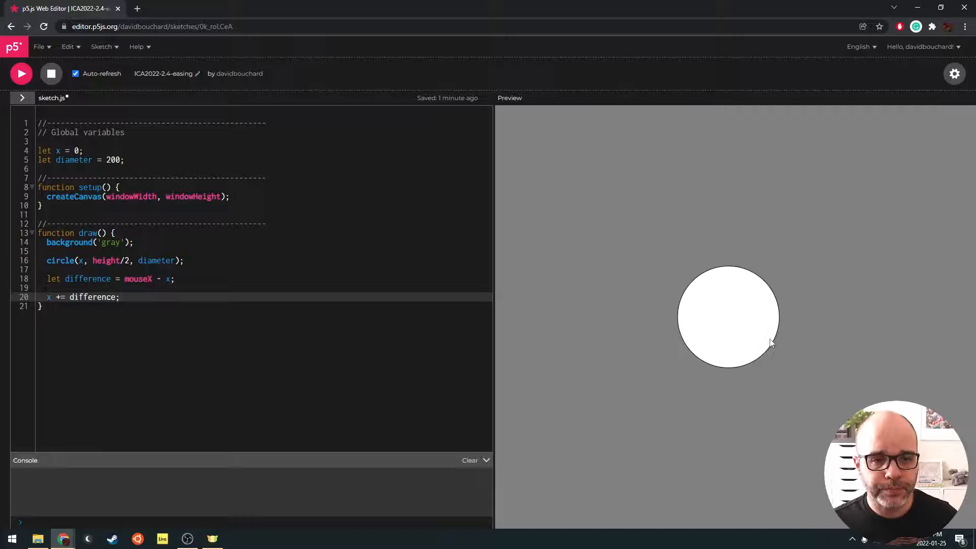
mouse_move(690, 298)
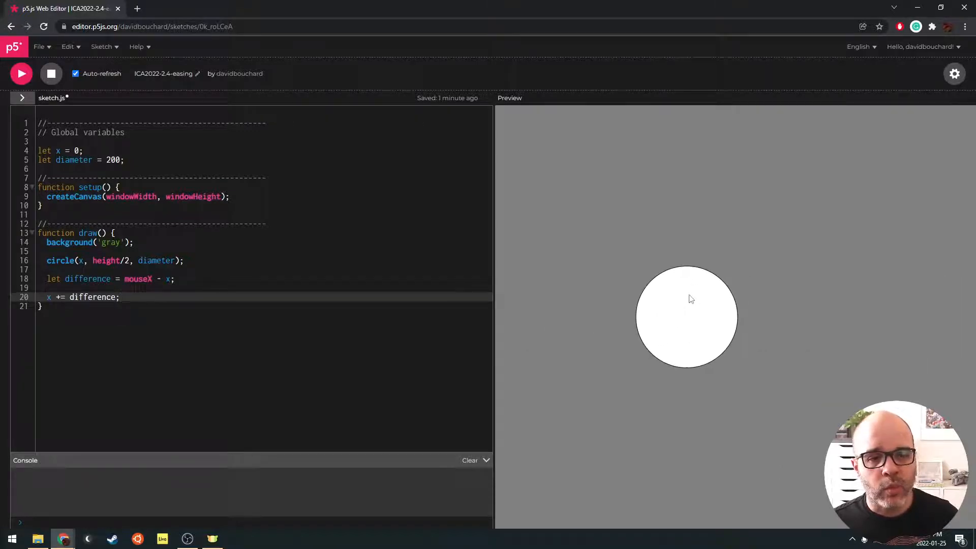
mouse_move(694, 296)
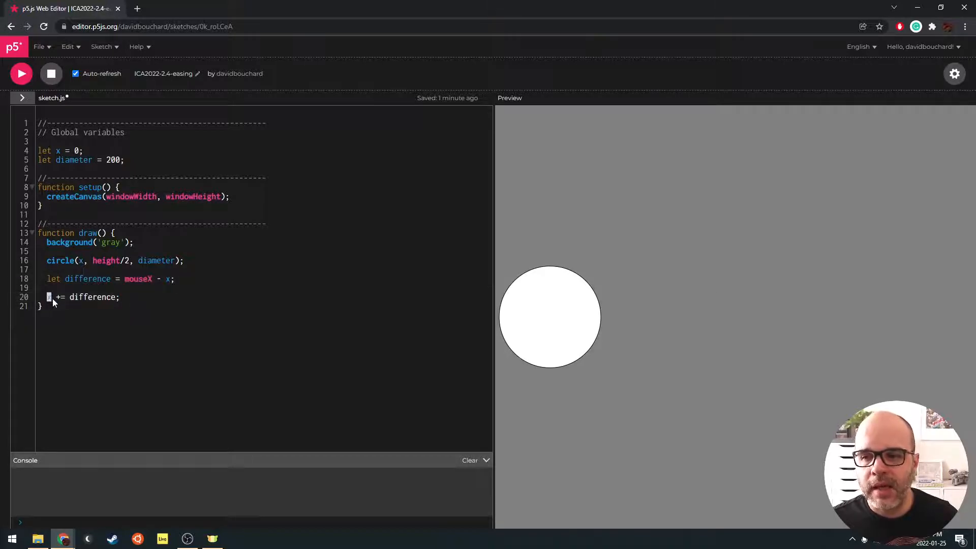
double_click(92, 296)
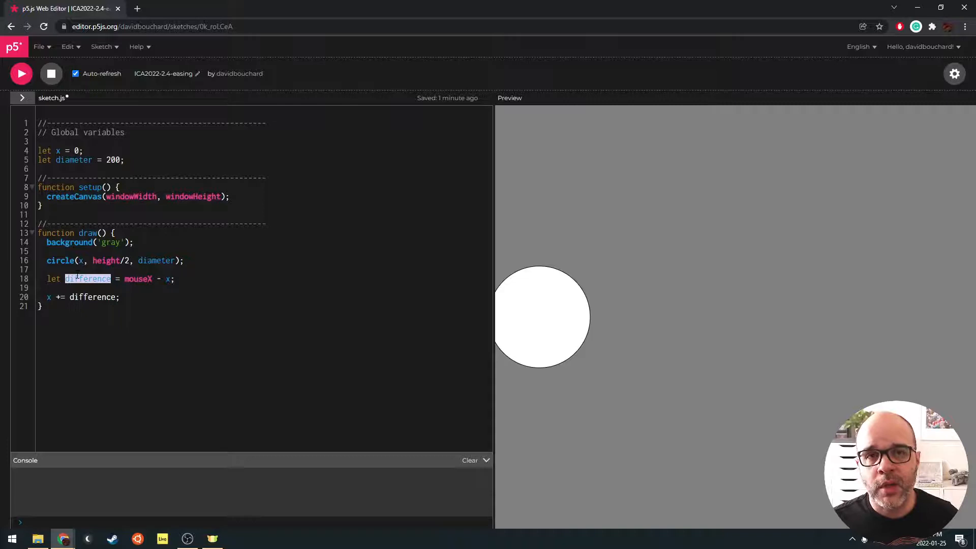
mouse_move(908, 323)
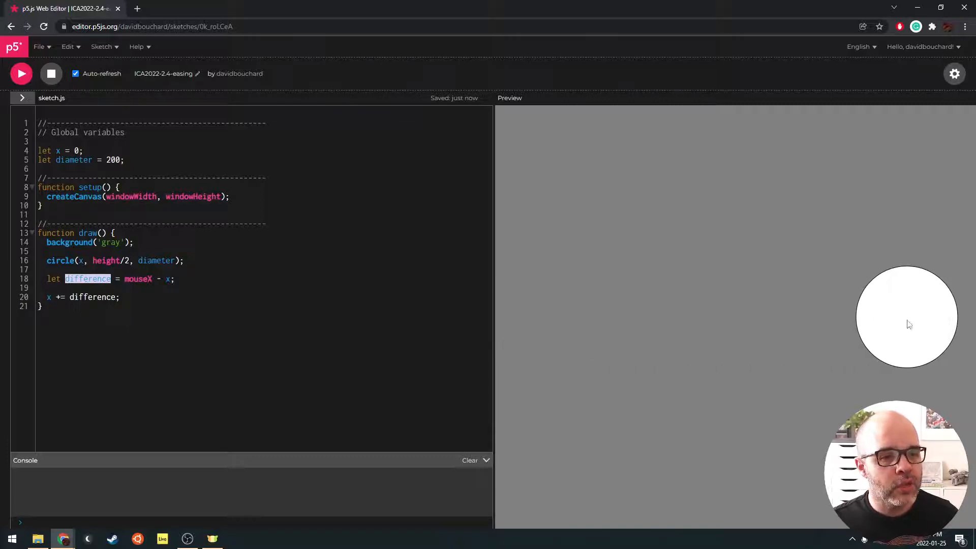
mouse_move(722, 228)
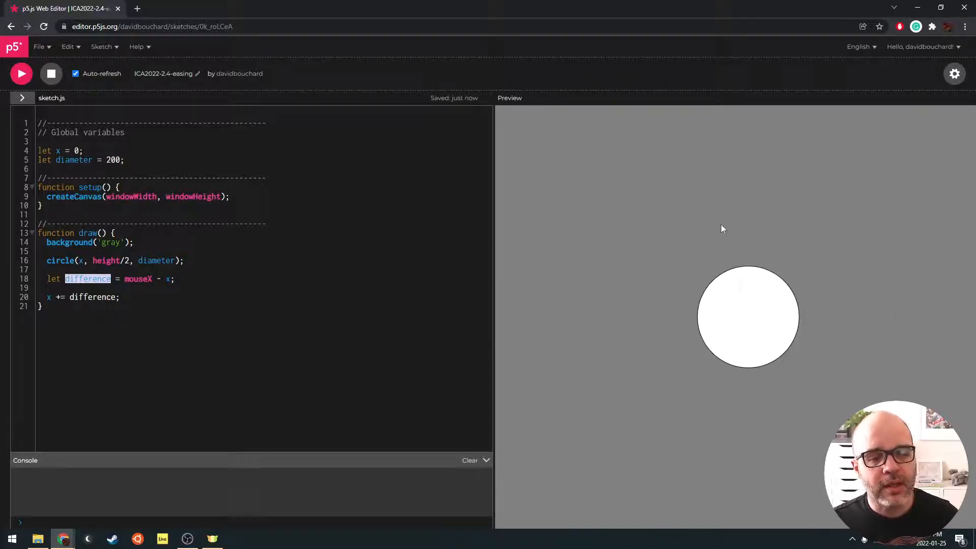
mouse_move(630, 249)
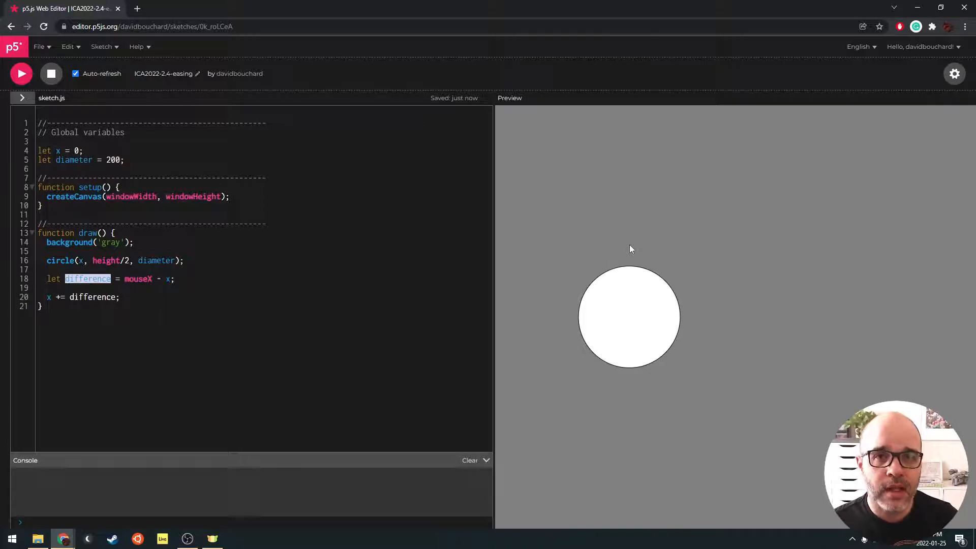
mouse_move(573, 318)
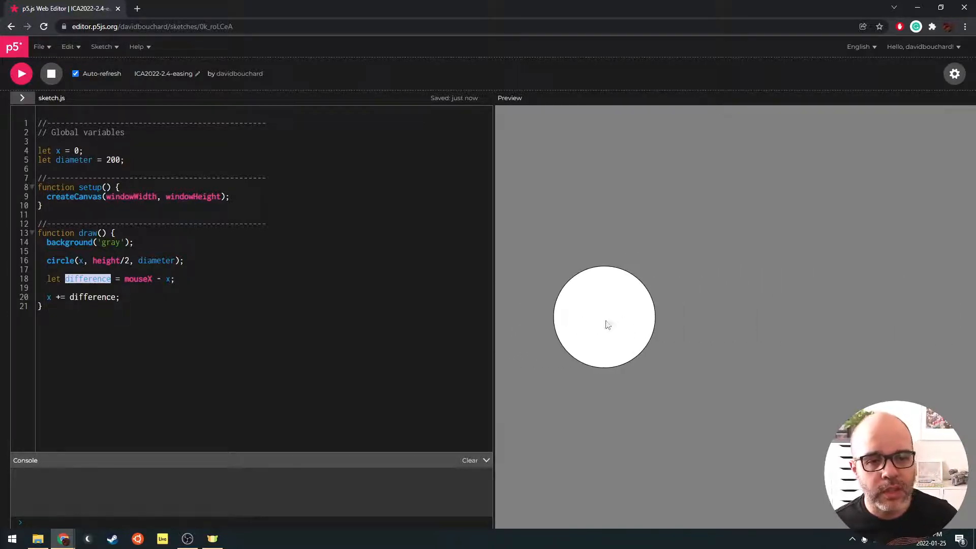
mouse_move(641, 325)
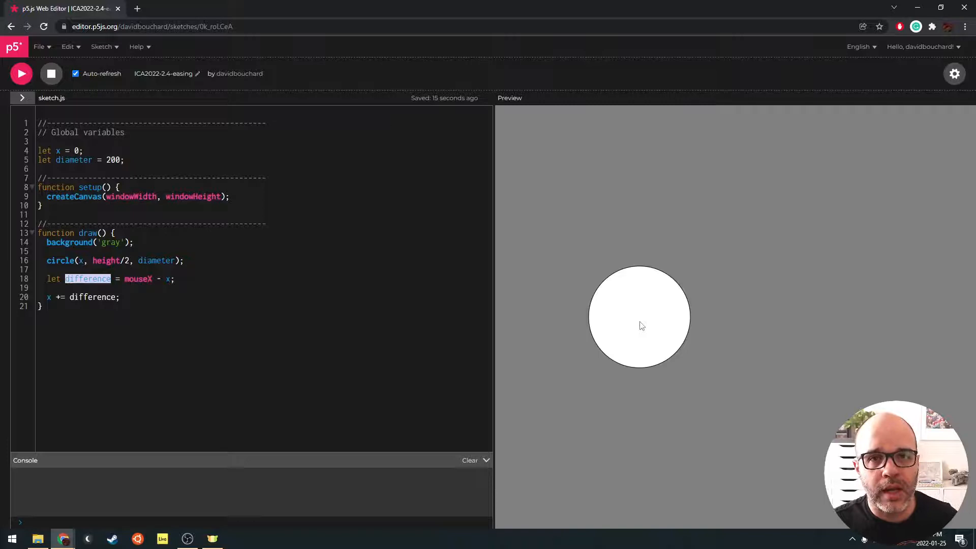
mouse_move(883, 308)
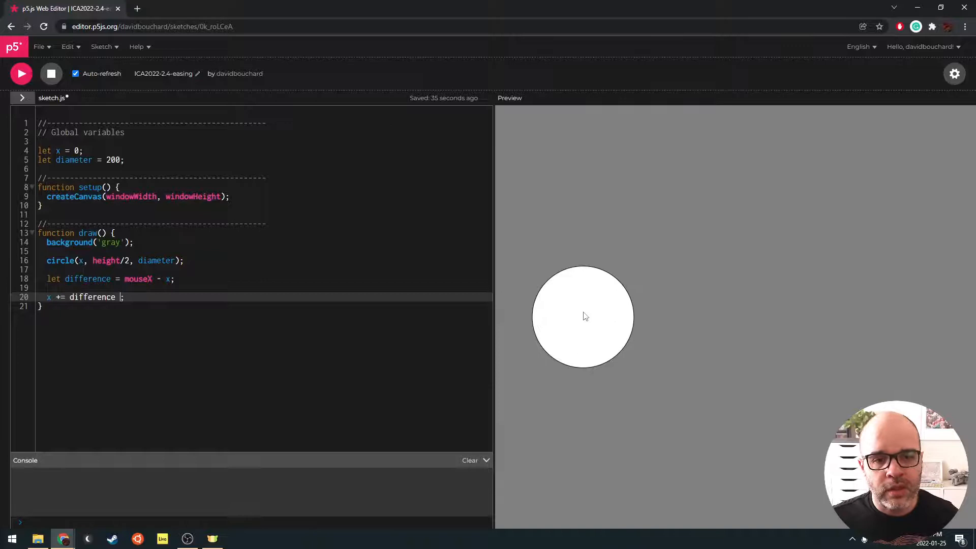
mouse_move(596, 318)
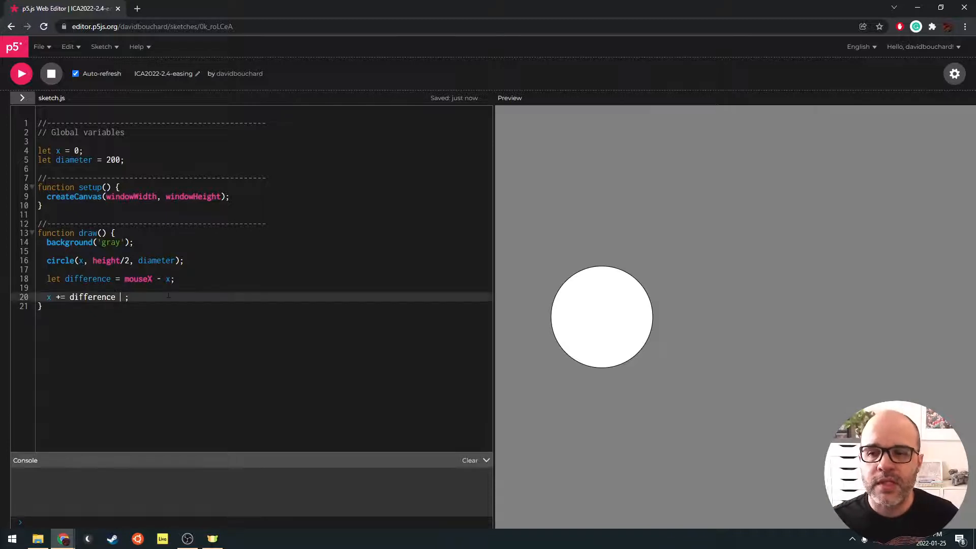
Step: Change the x update to x += difference / 10;
type("/ 10")
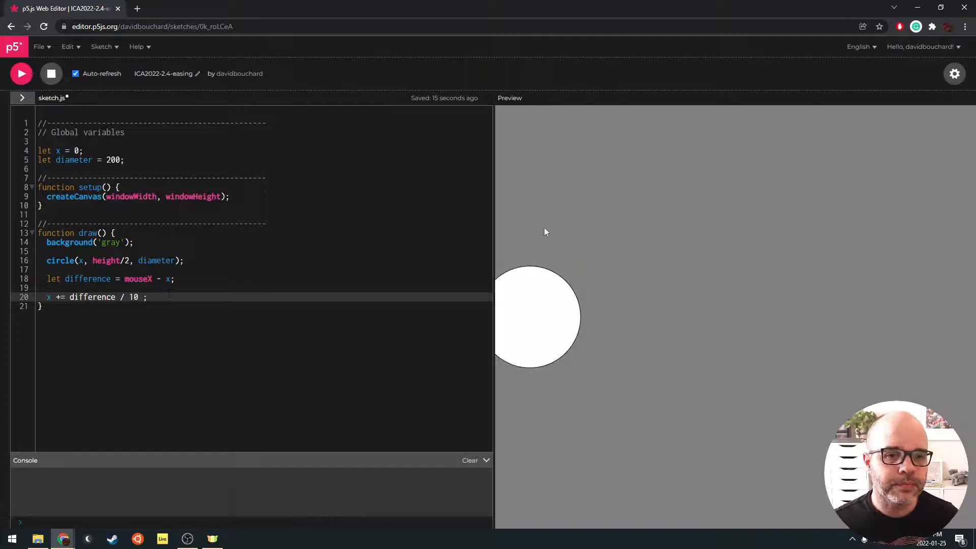
mouse_move(855, 262)
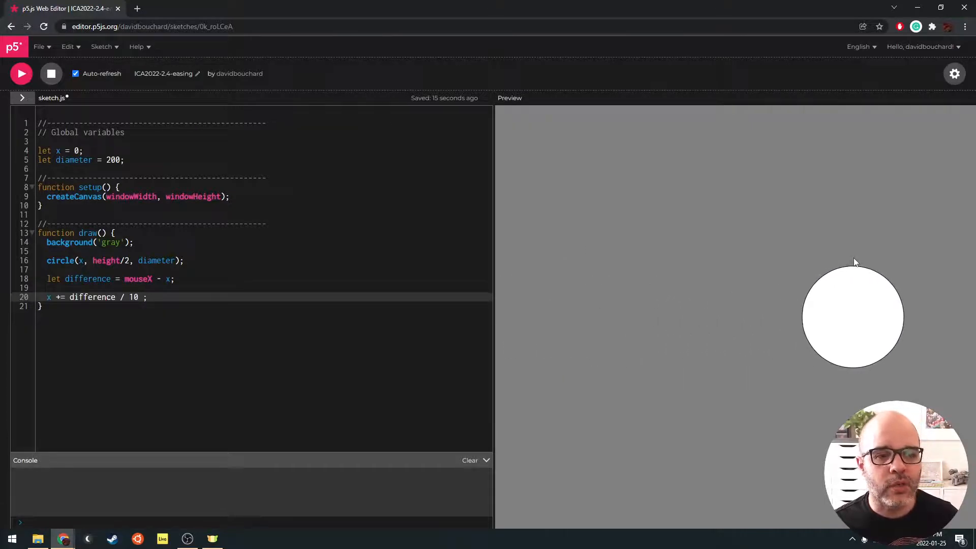
mouse_move(629, 328)
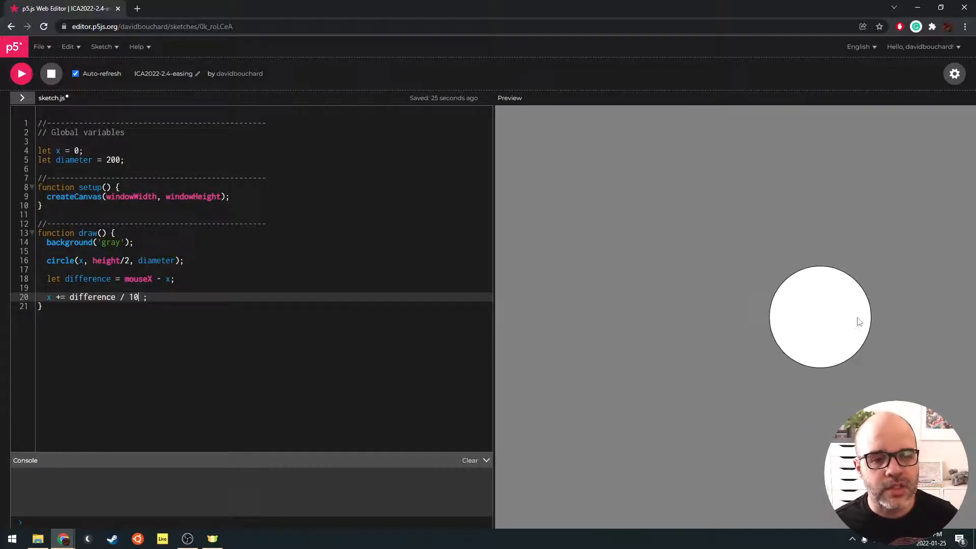
mouse_move(568, 324)
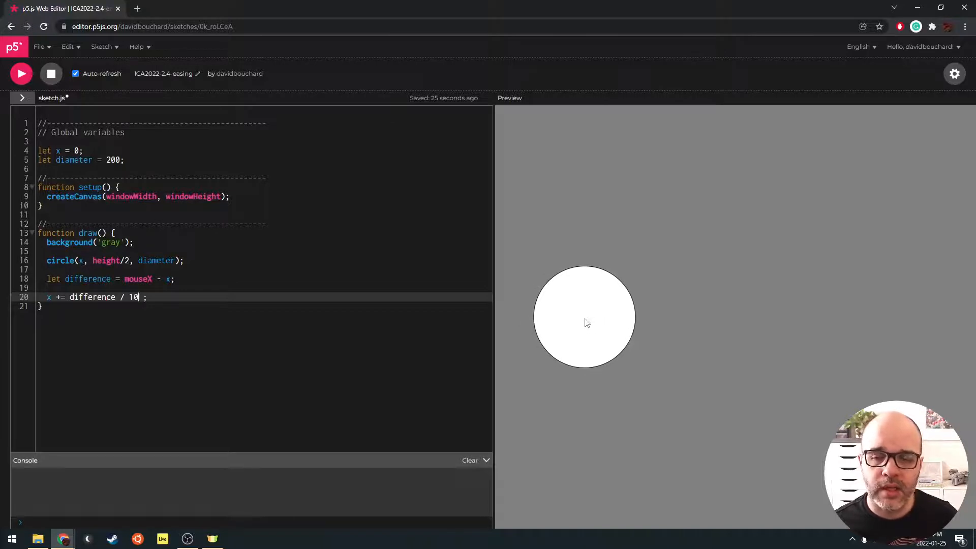
mouse_move(706, 320)
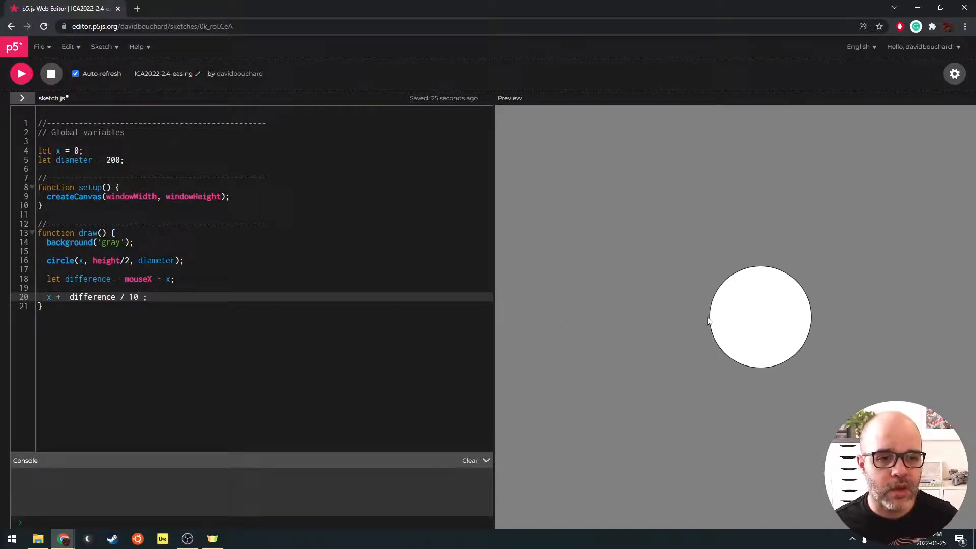
mouse_move(790, 322)
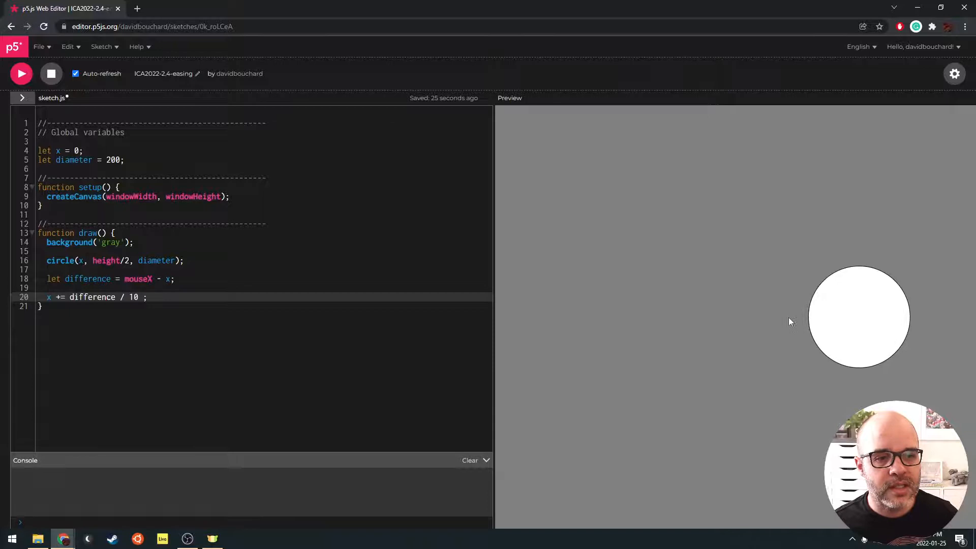
mouse_move(698, 324)
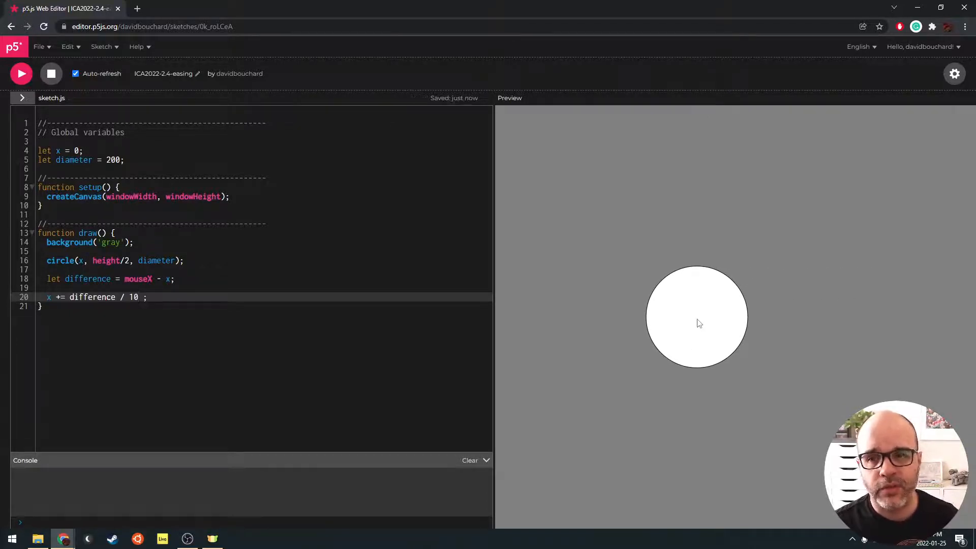
mouse_move(789, 300)
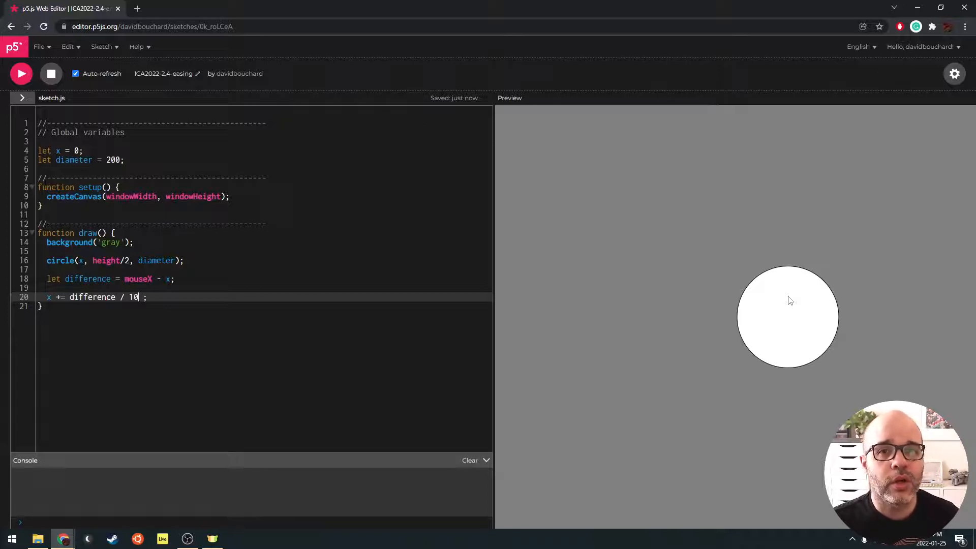
mouse_move(948, 322)
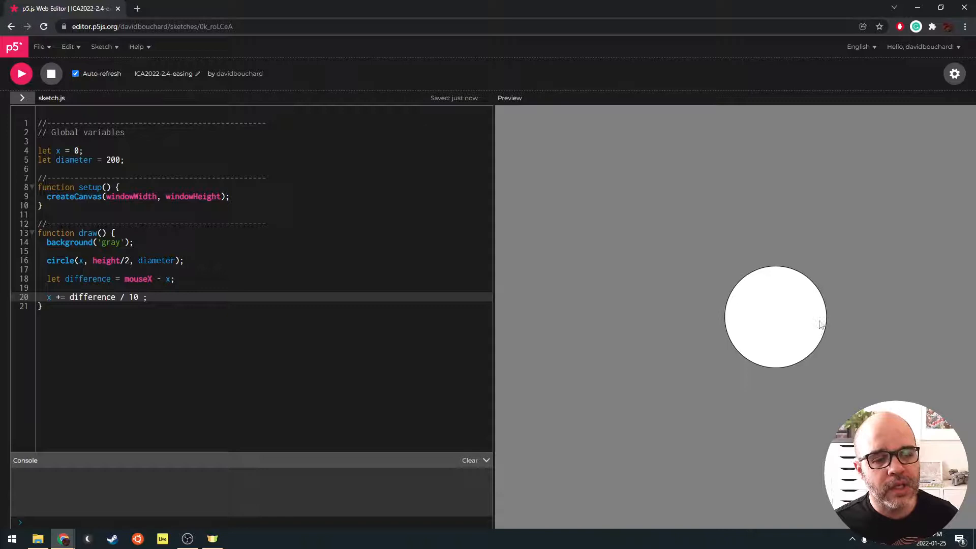
mouse_move(870, 321)
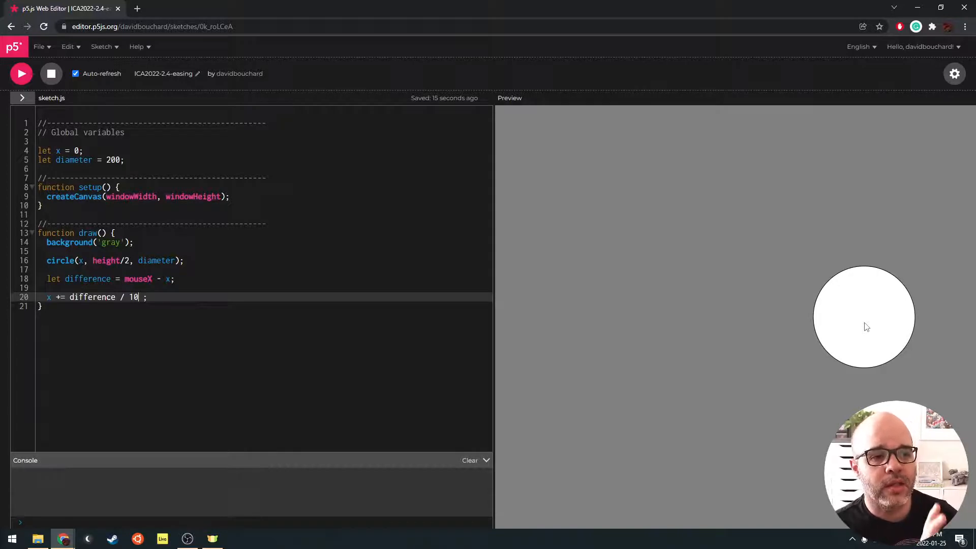
mouse_move(888, 335)
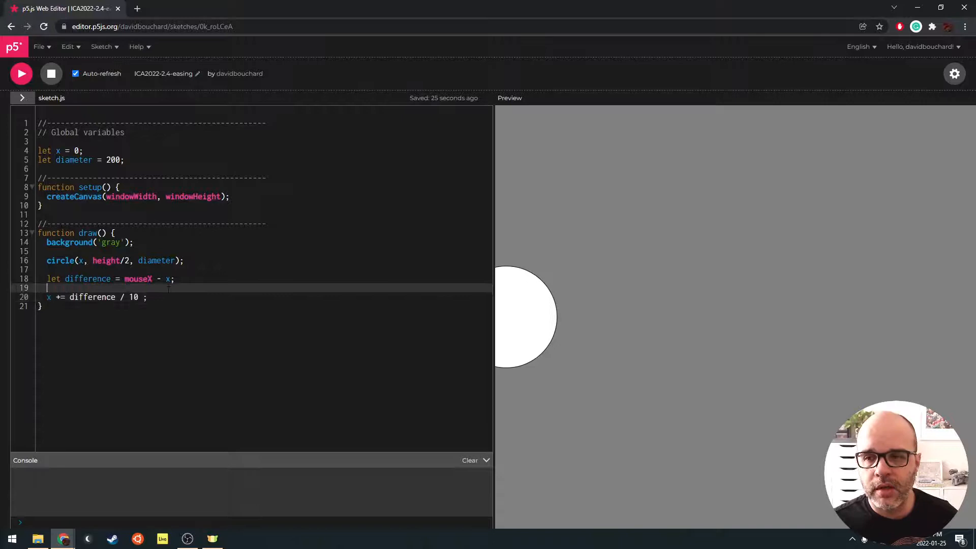
type("console.log(x);")
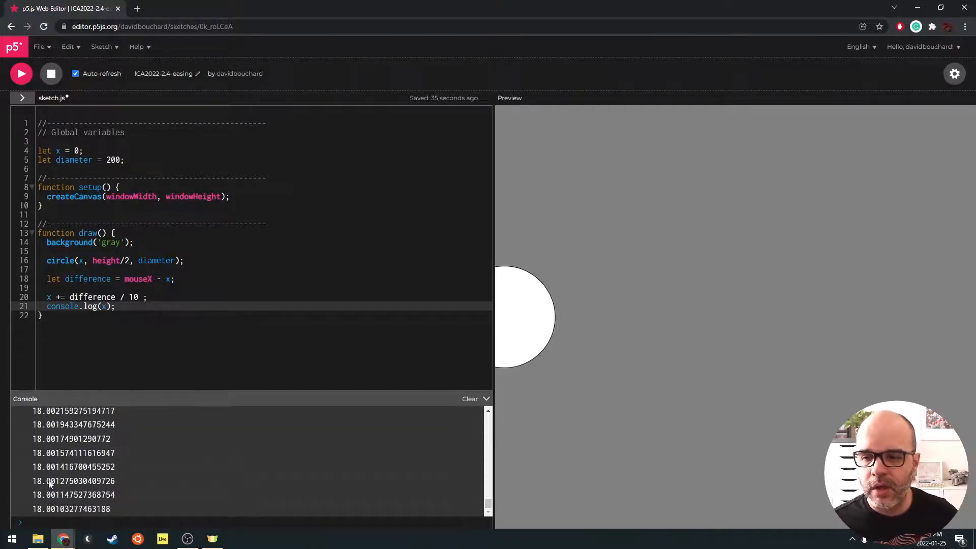
mouse_move(670, 383)
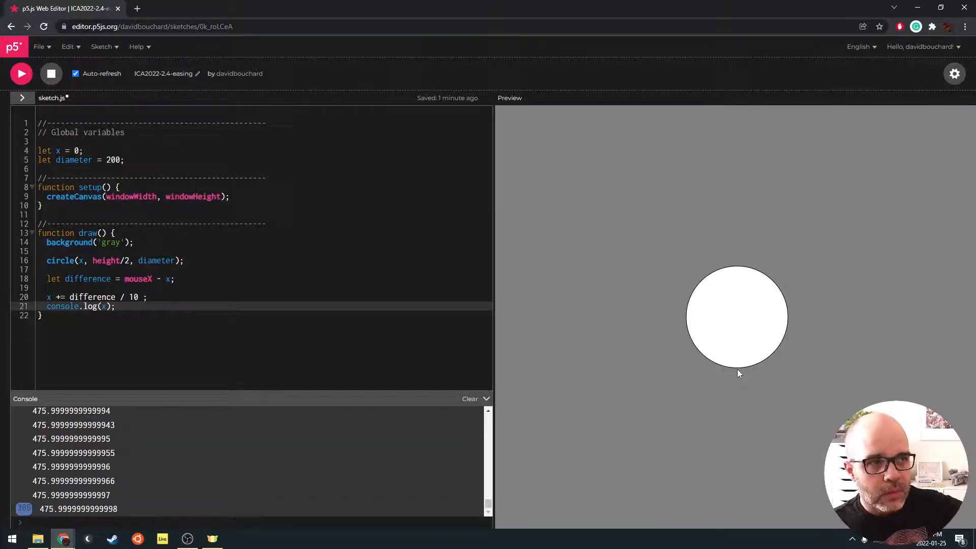
key("ctrl+s")
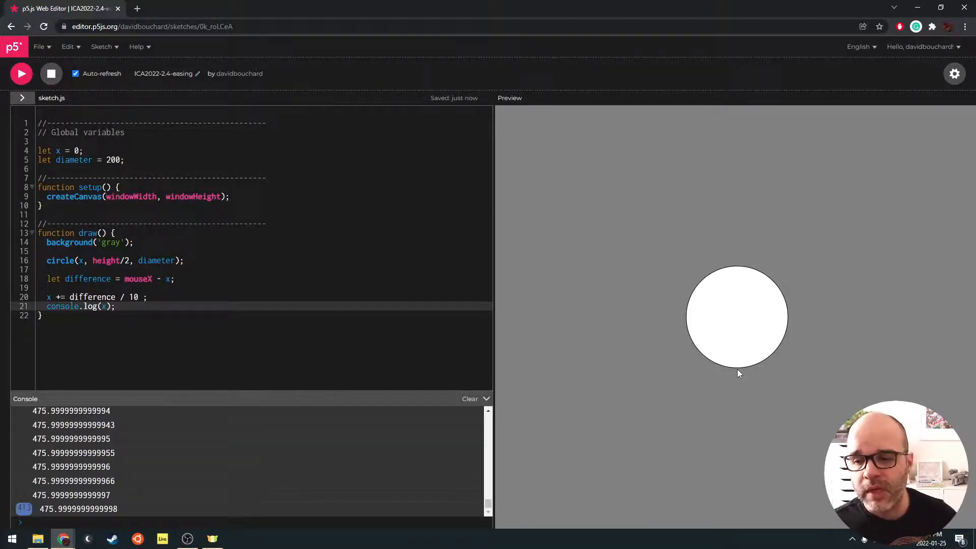
mouse_move(626, 382)
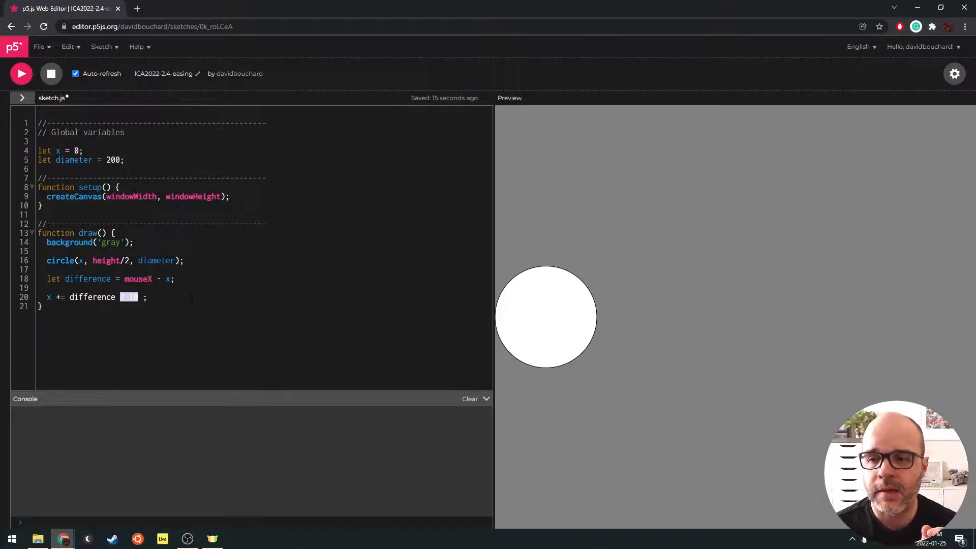
Step: Replace / 10 with * 0.1 in the x update on line 20
type("& ==")
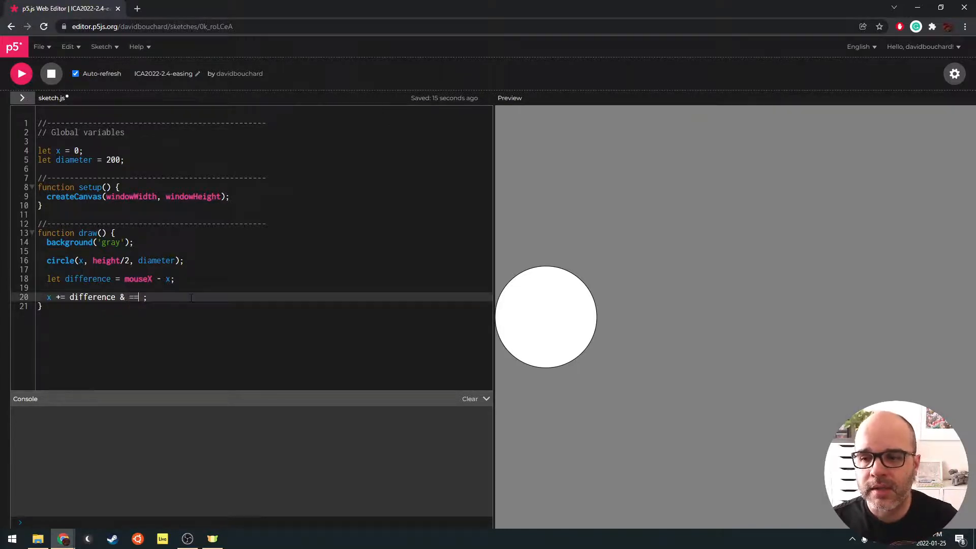
type("* 0.")
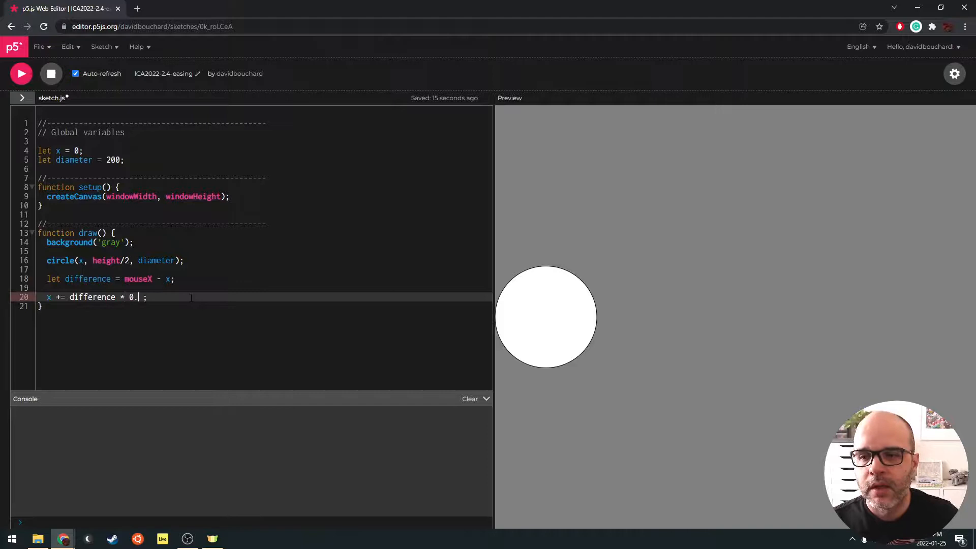
type("1")
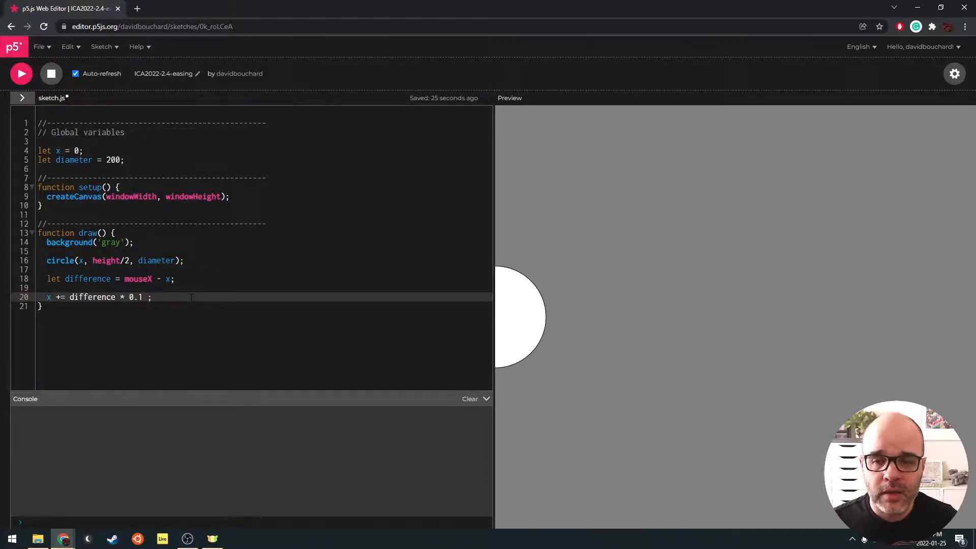
double_click(130, 297)
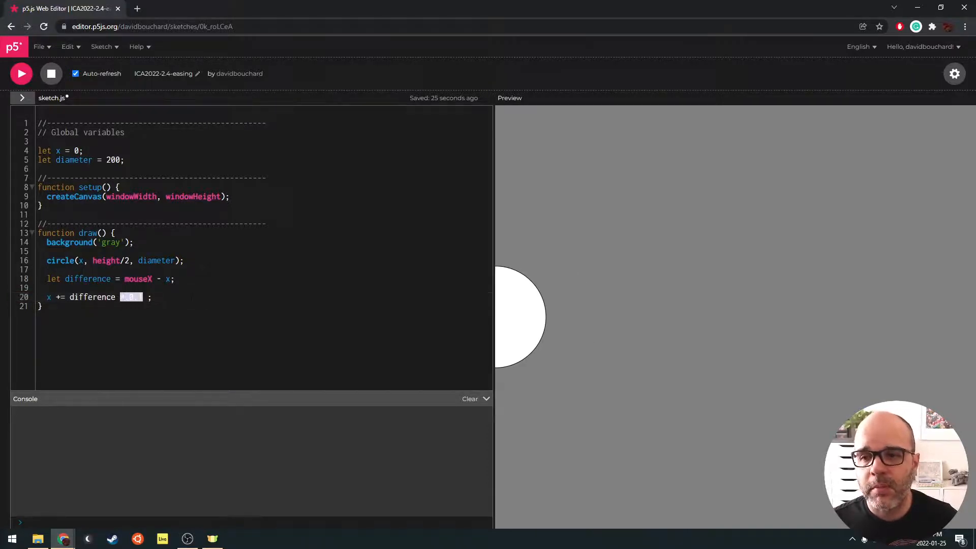
type("* 0.1")
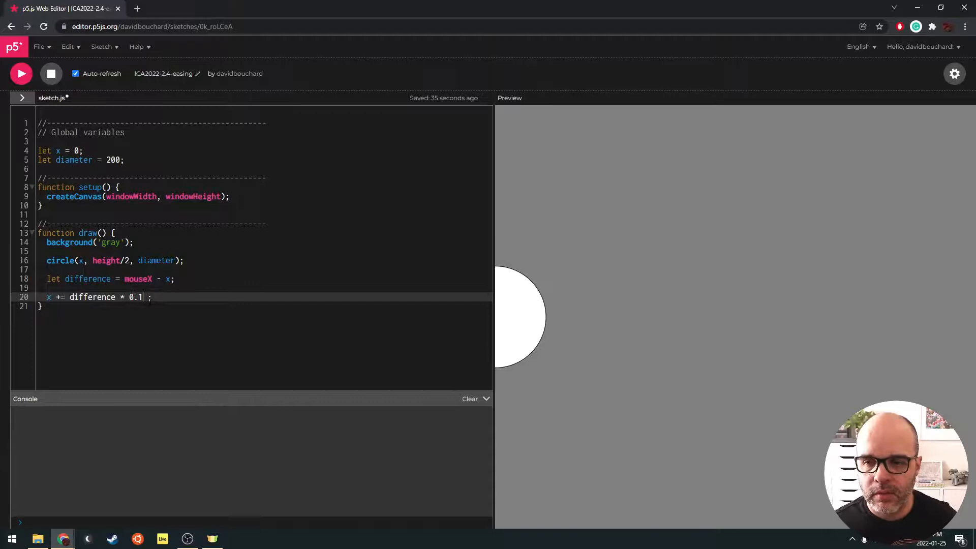
Step: Try easing factors 0.20 and 0.05, then remove the stray space before the semicolon
type("0")
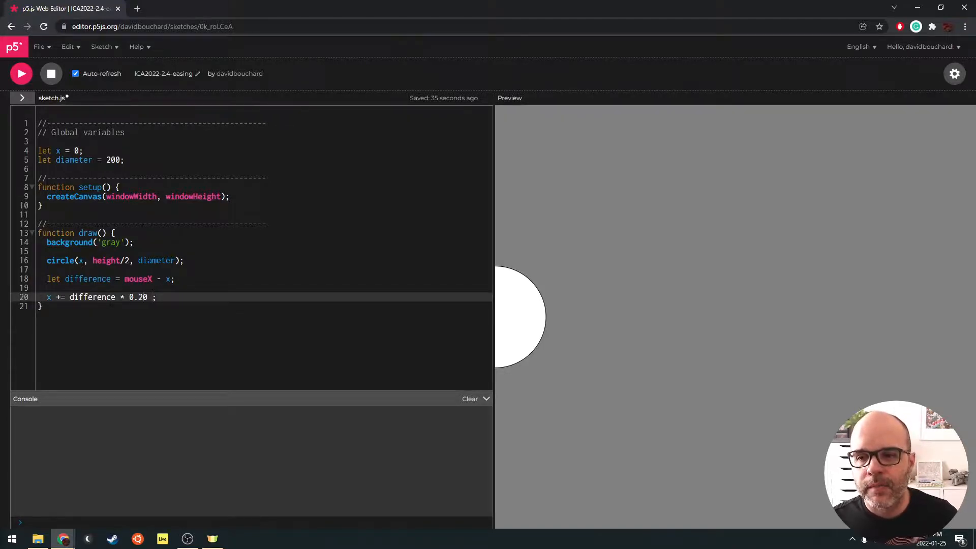
mouse_move(590, 229)
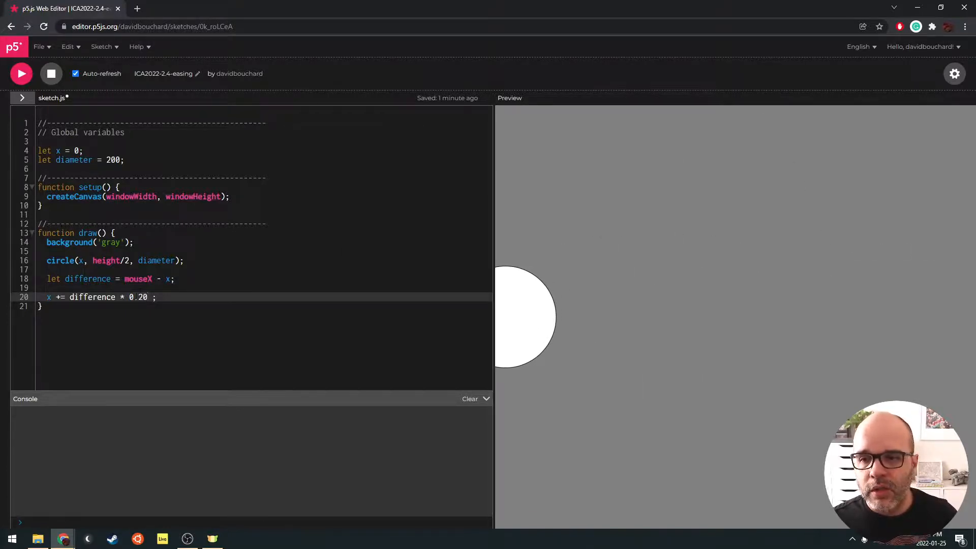
type("0.05")
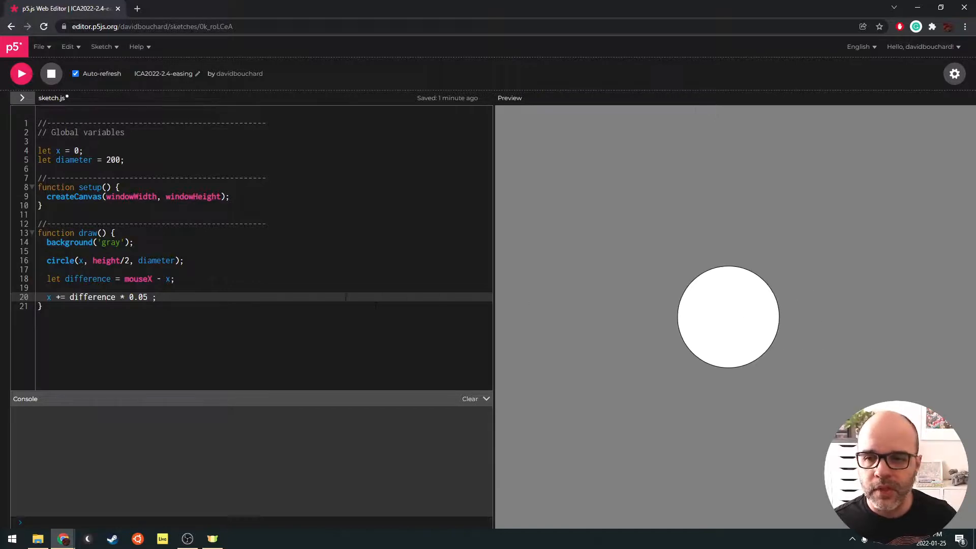
double_click(138, 297)
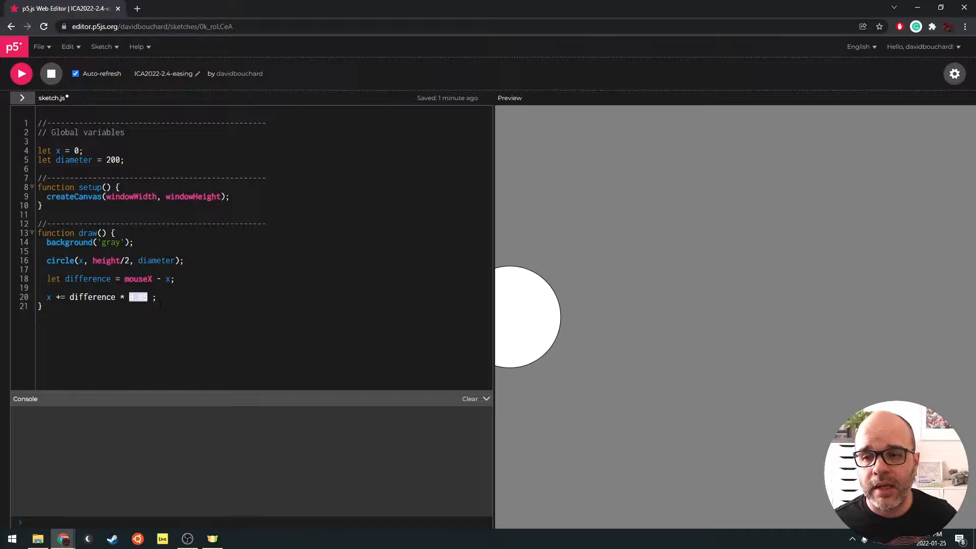
type("0.05")
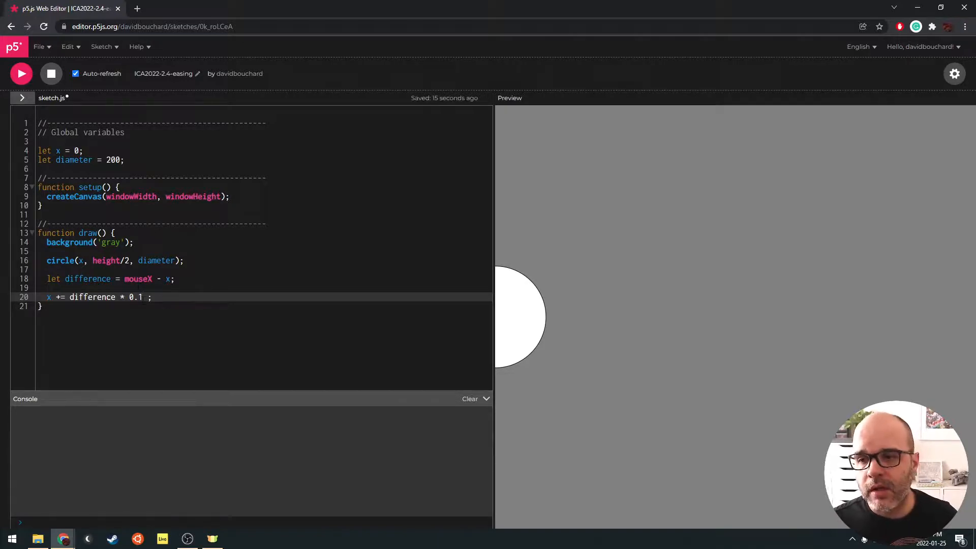
key("Backspace")
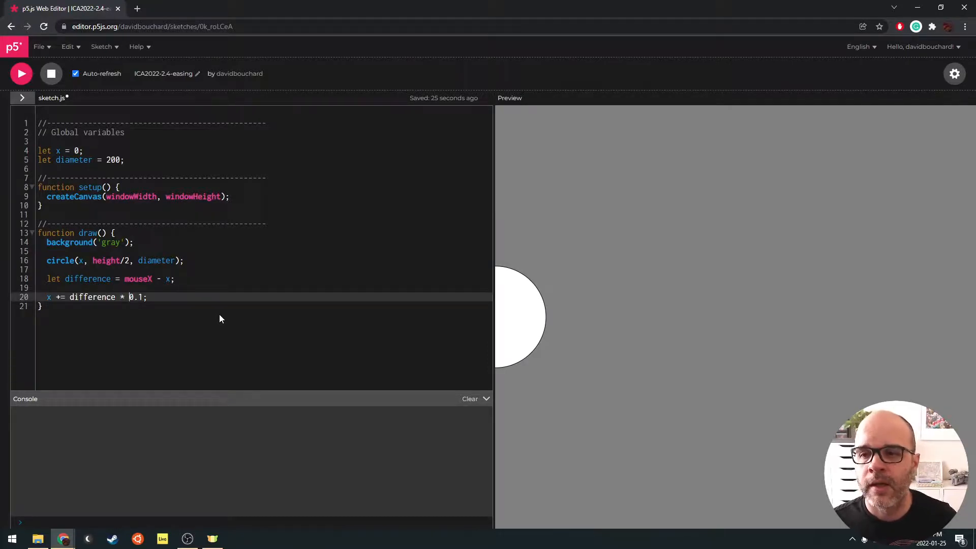
double_click(92, 296)
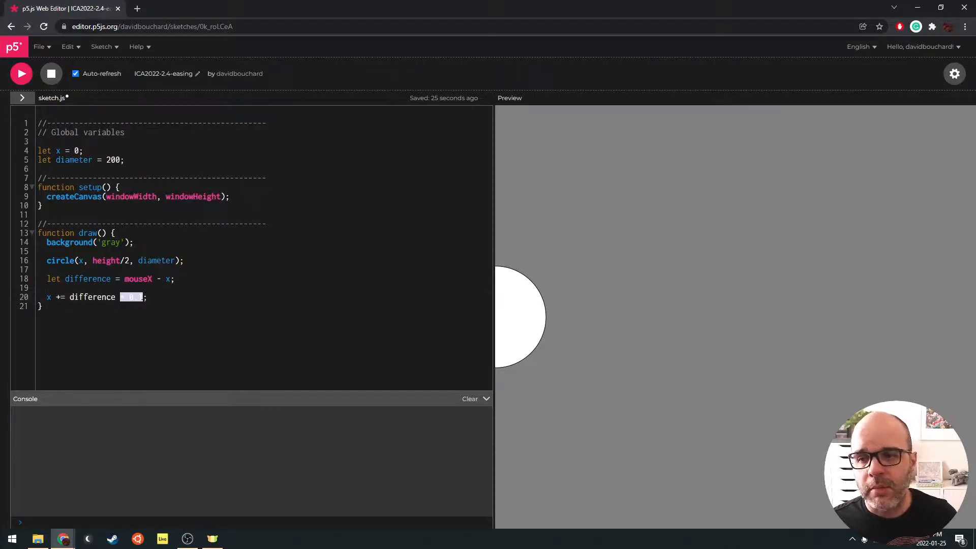
type("* 0.1")
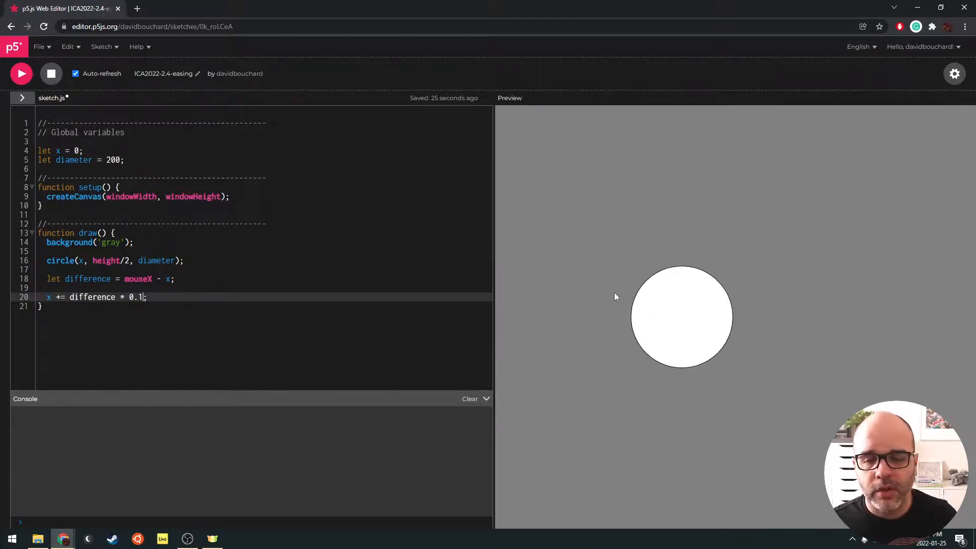
mouse_move(868, 299)
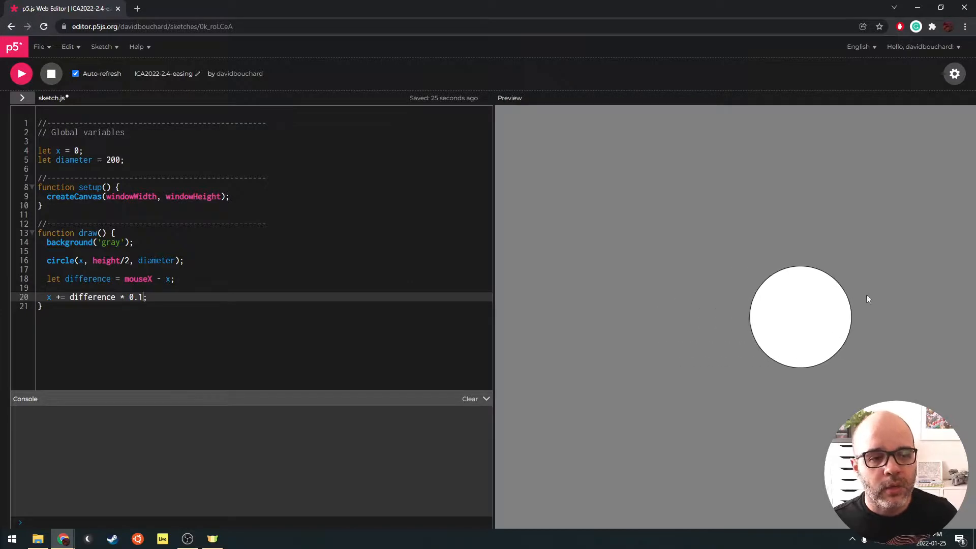
mouse_move(602, 324)
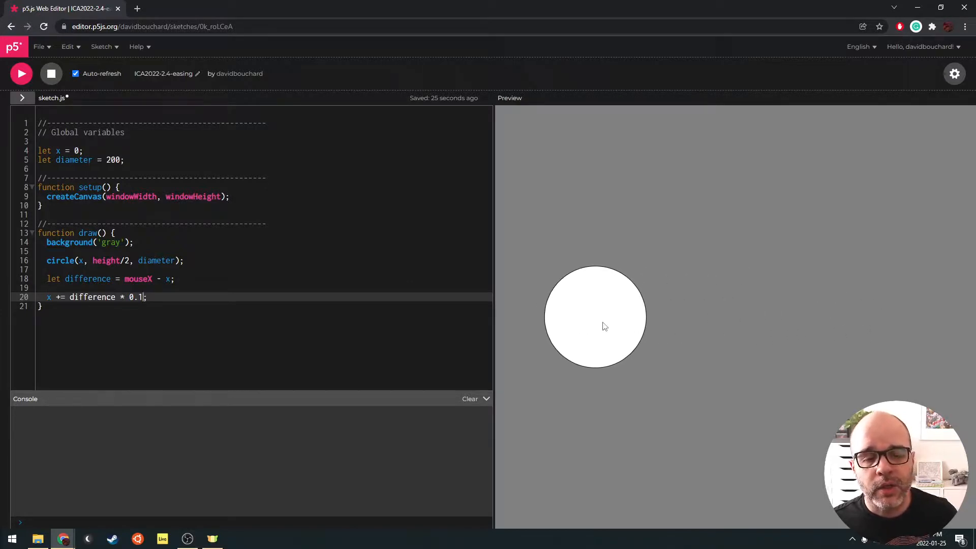
mouse_move(638, 319)
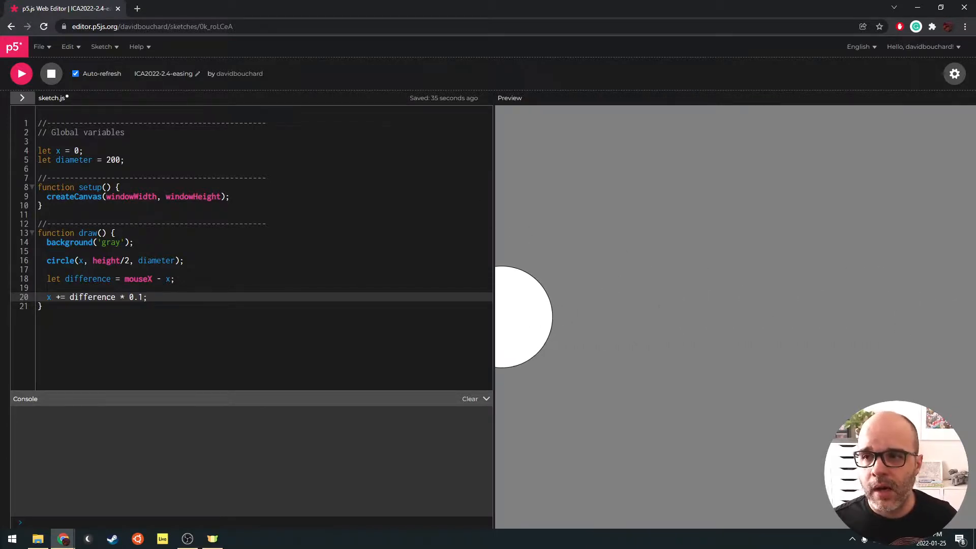
Step: Add a global let y = 0; and draw the circle at circle(x, y)
type("let y")
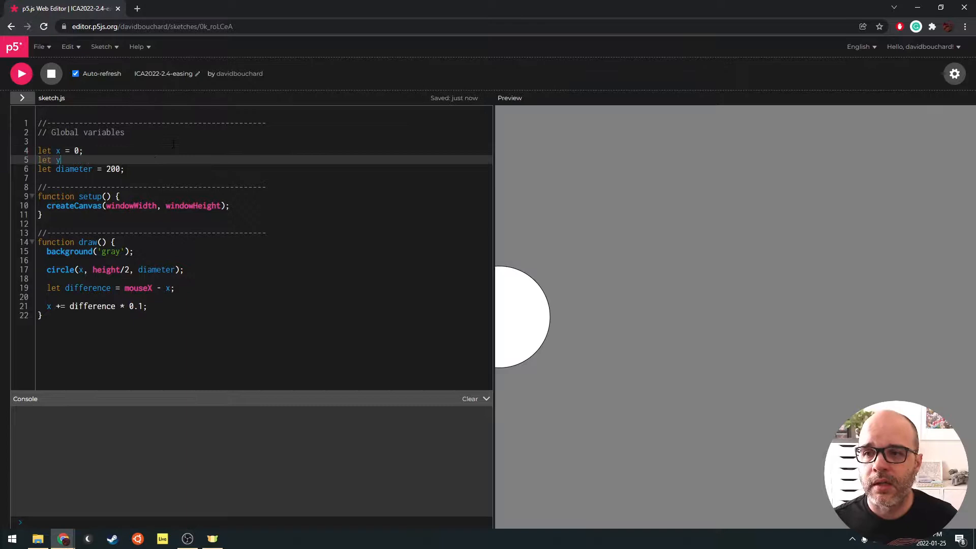
type("= 0;")
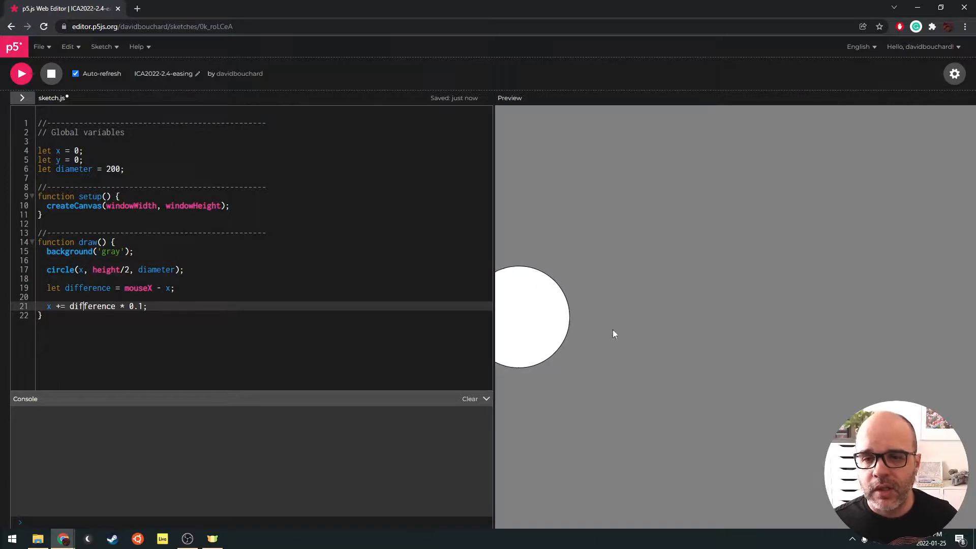
double_click(106, 269)
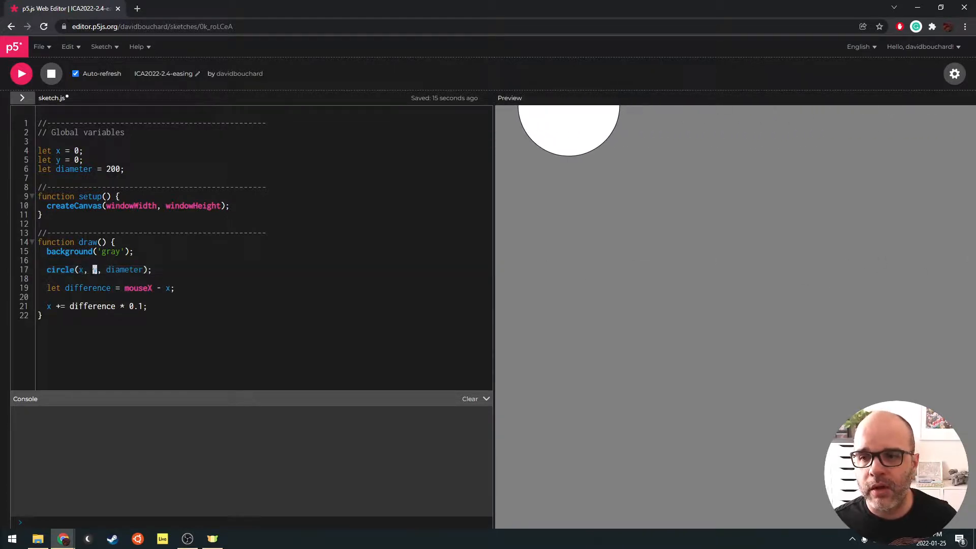
type("y")
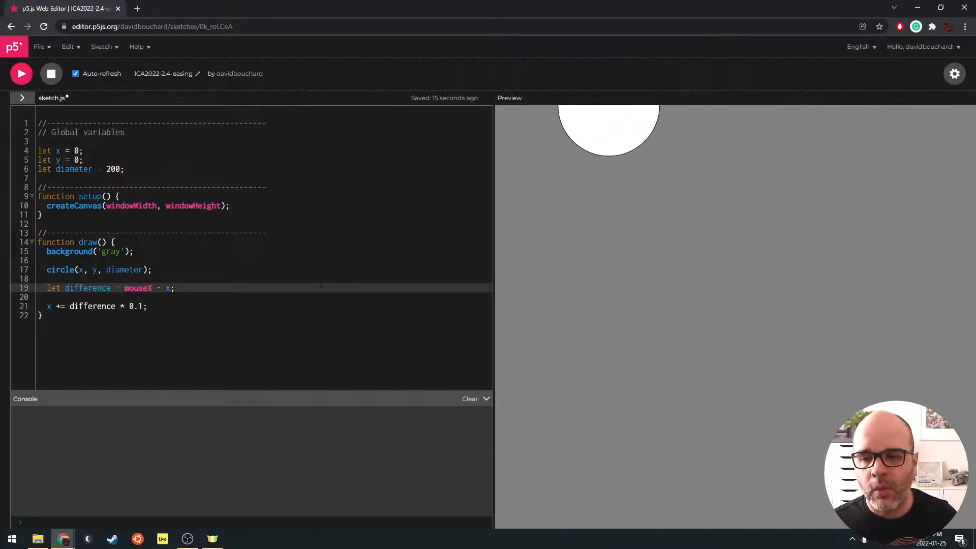
double_click(87, 287)
type("x")
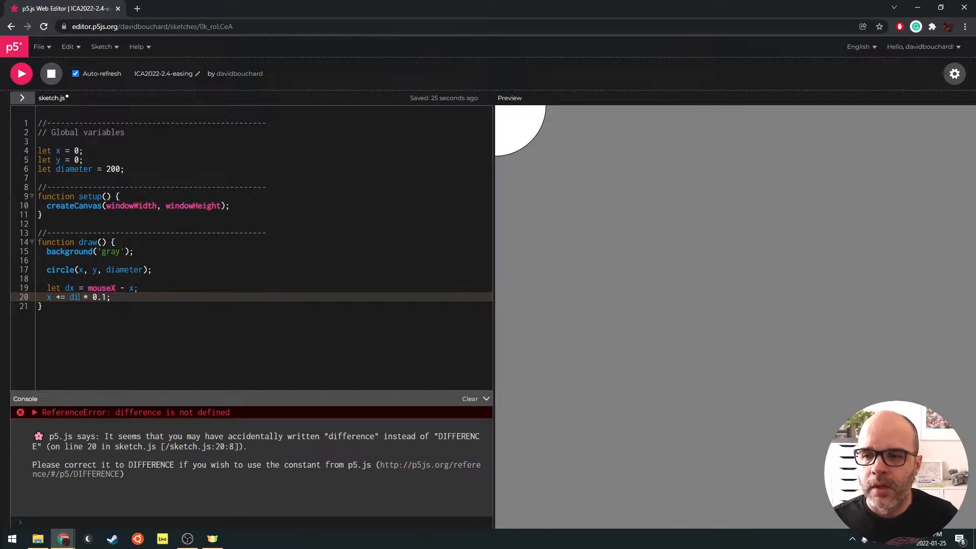
Step: Add let dy = mouseY - y; and y += dy * 0.1; to draw()
type("let d")
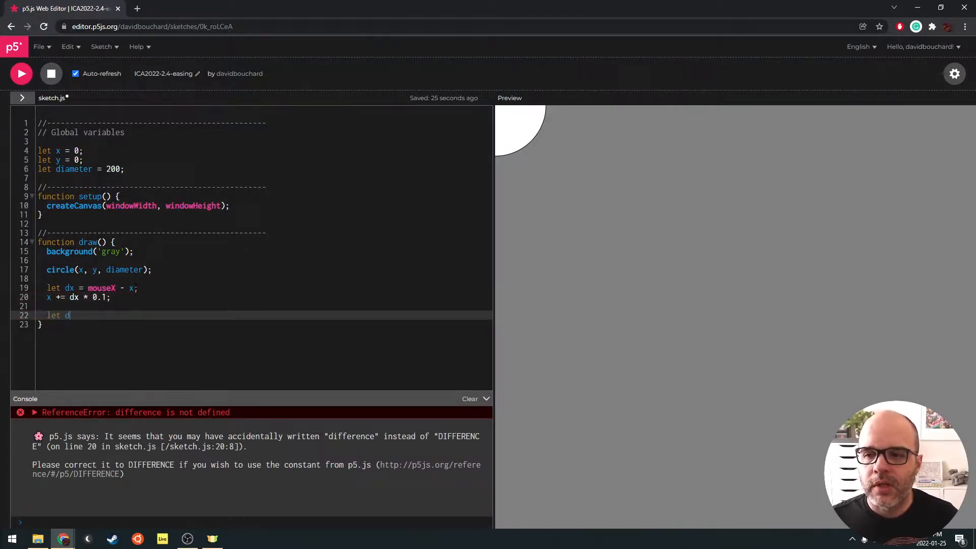
type("y = mouseY -")
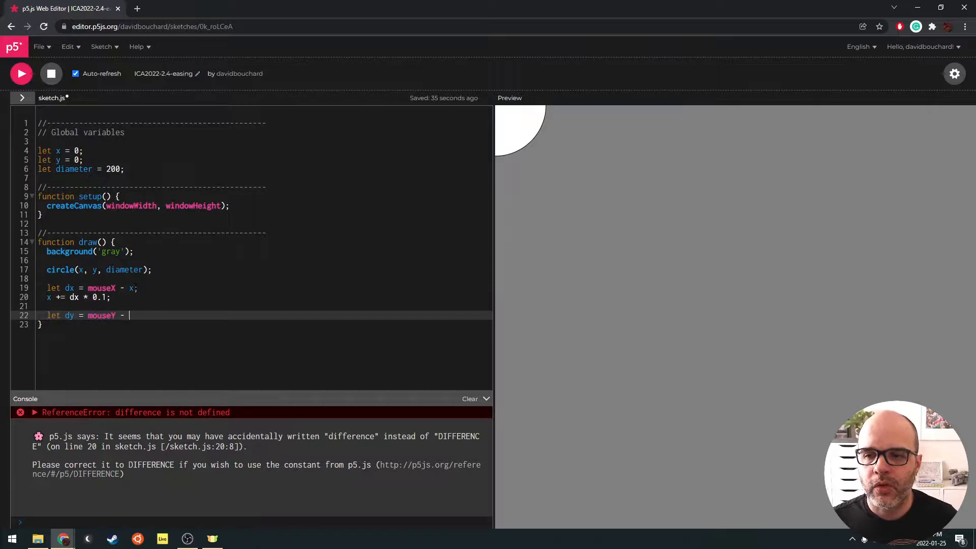
type("y;")
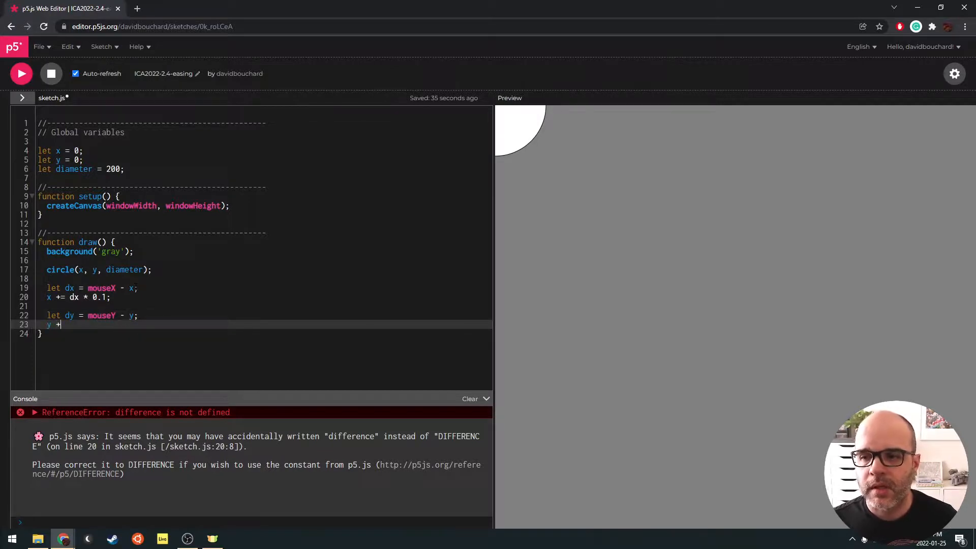
type("= dy * 0.1;")
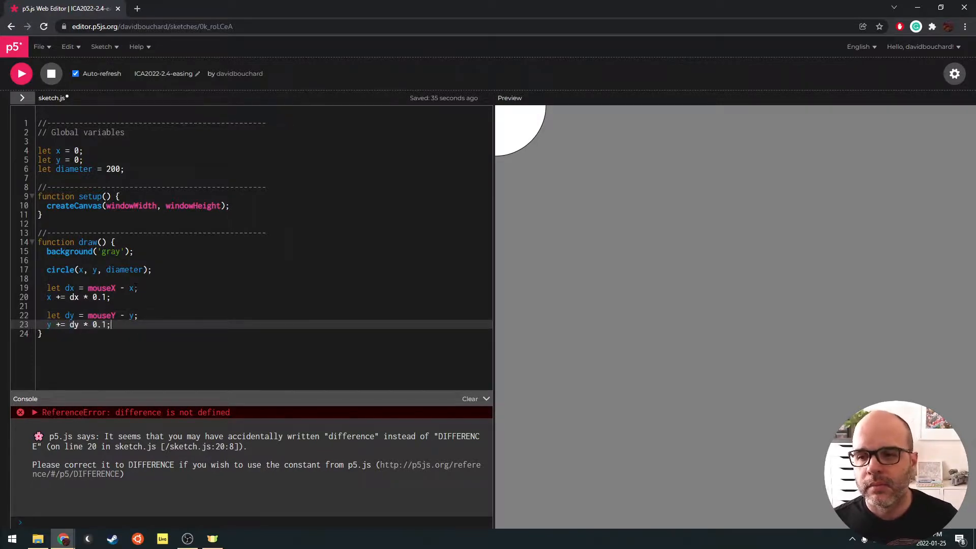
left_click(469, 398)
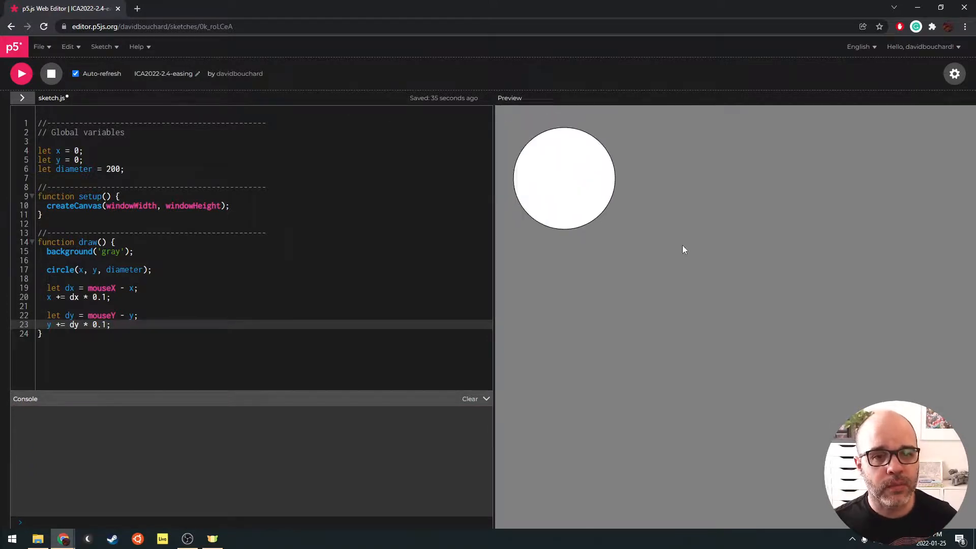
mouse_move(768, 190)
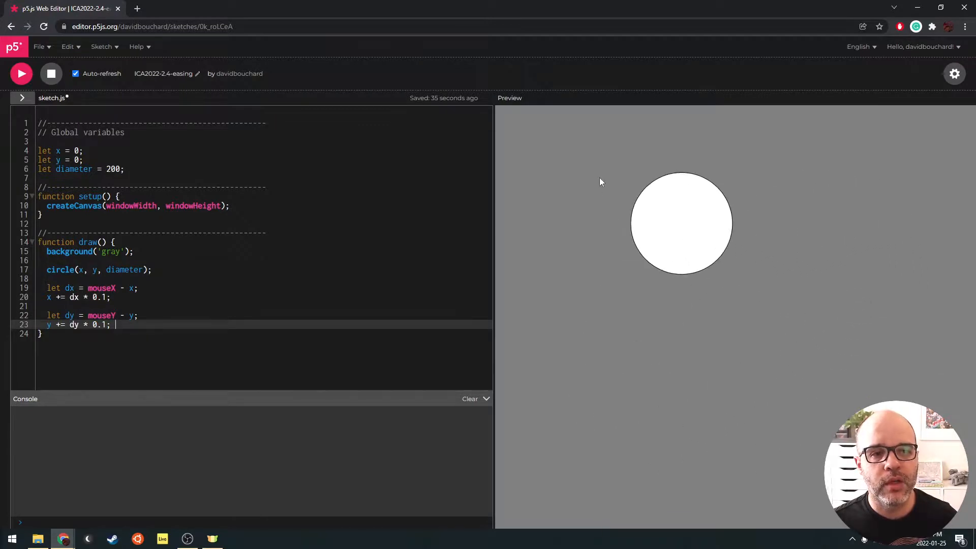
mouse_move(832, 233)
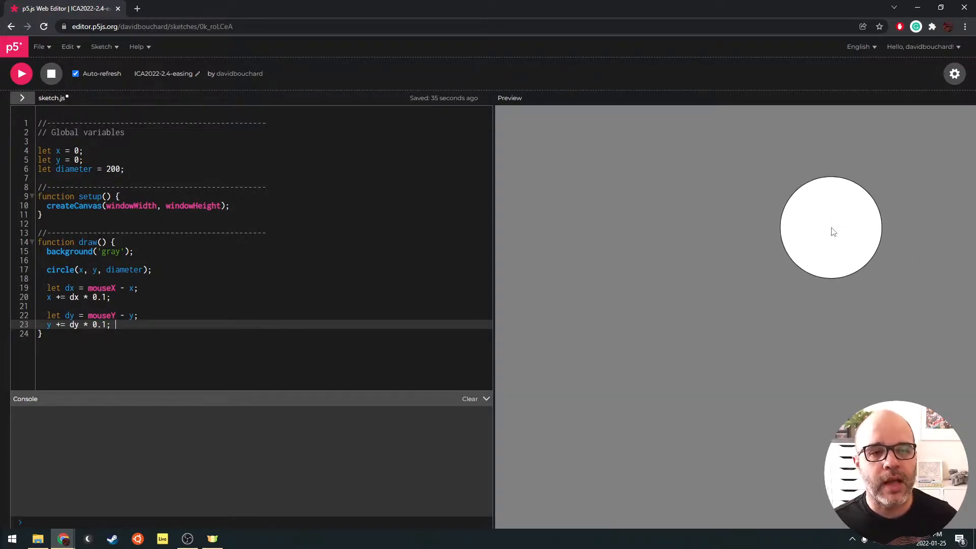
mouse_move(675, 398)
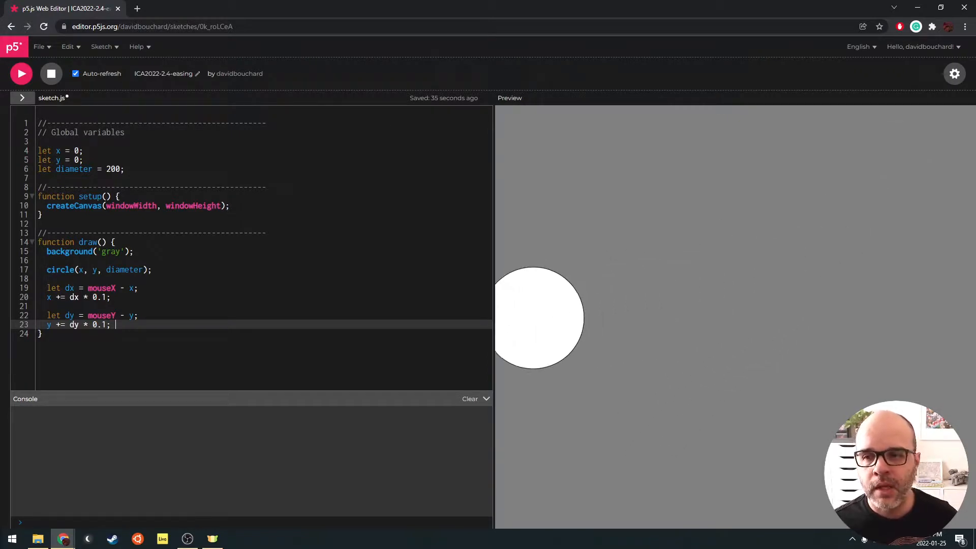
Step: Highlight the dx * 0.1 easing term on line 20 to explain it
double_click(89, 297)
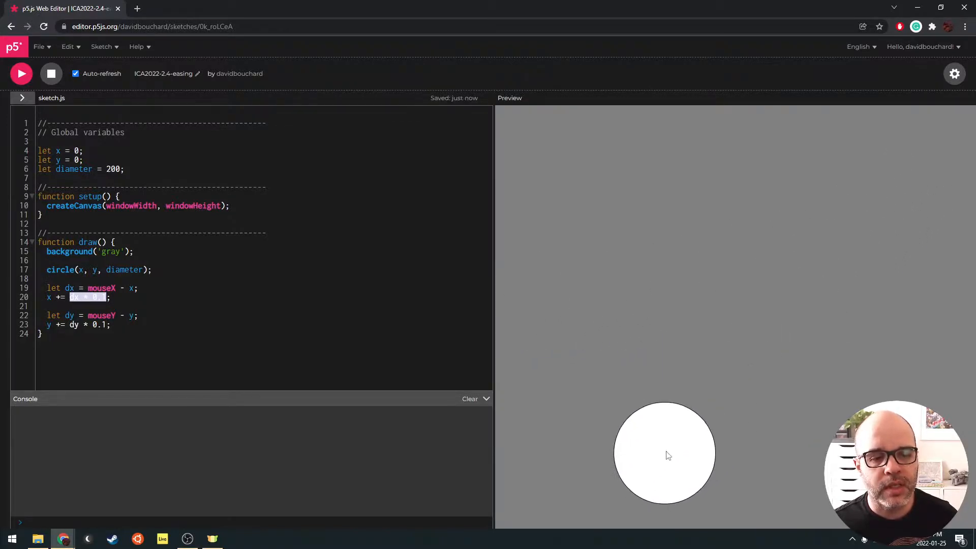
mouse_move(896, 207)
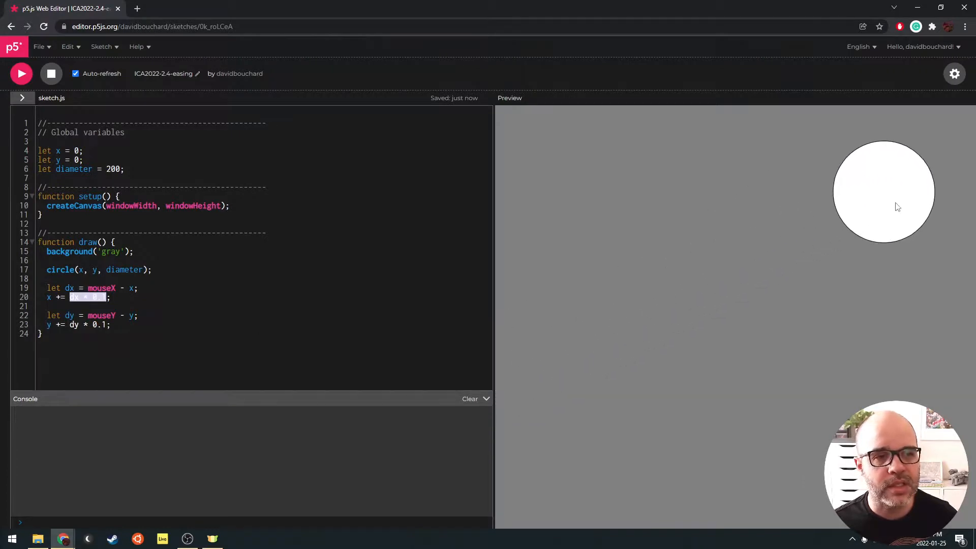
mouse_move(646, 216)
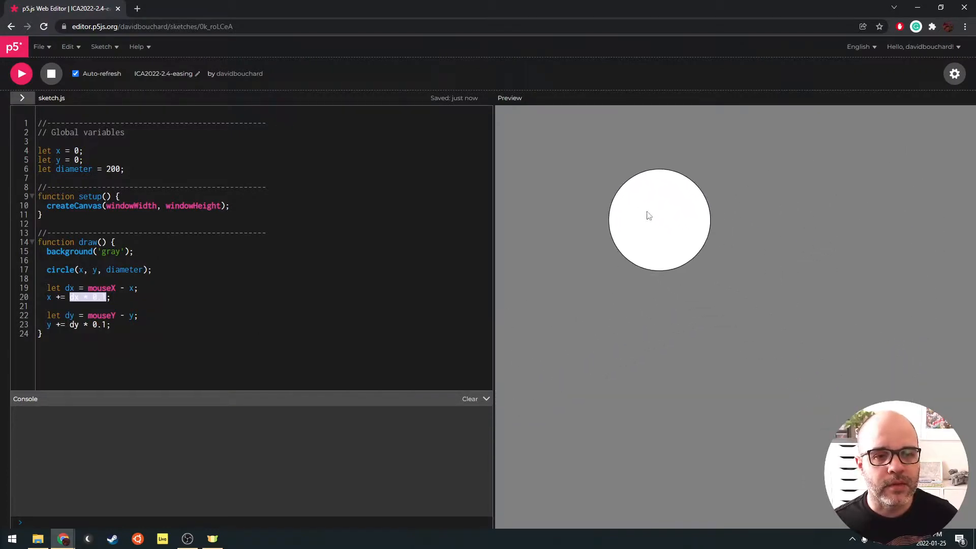
mouse_move(935, 188)
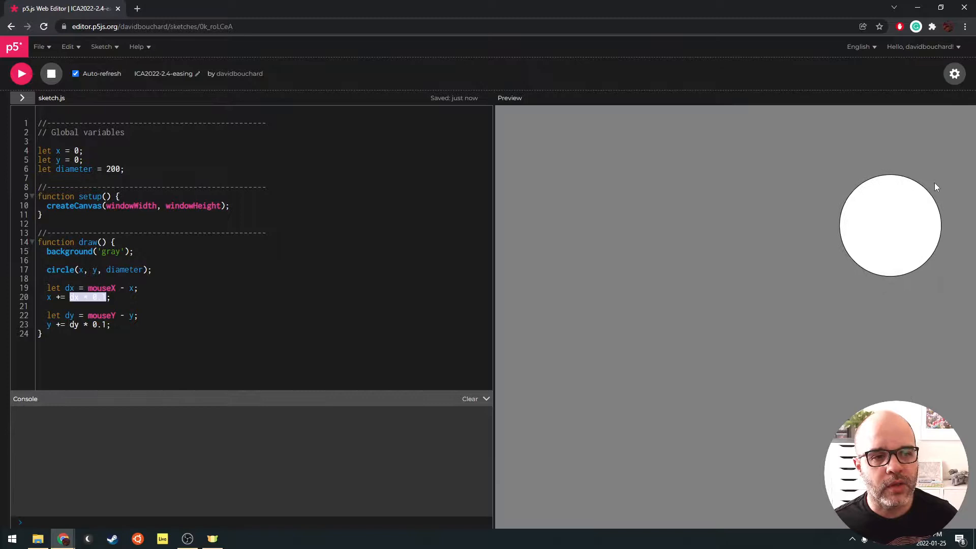
mouse_move(689, 317)
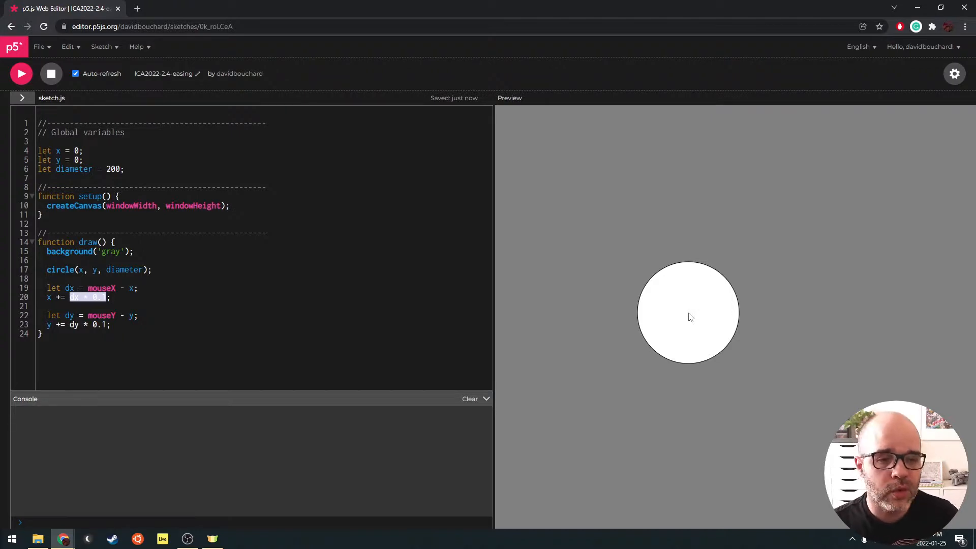
mouse_move(857, 198)
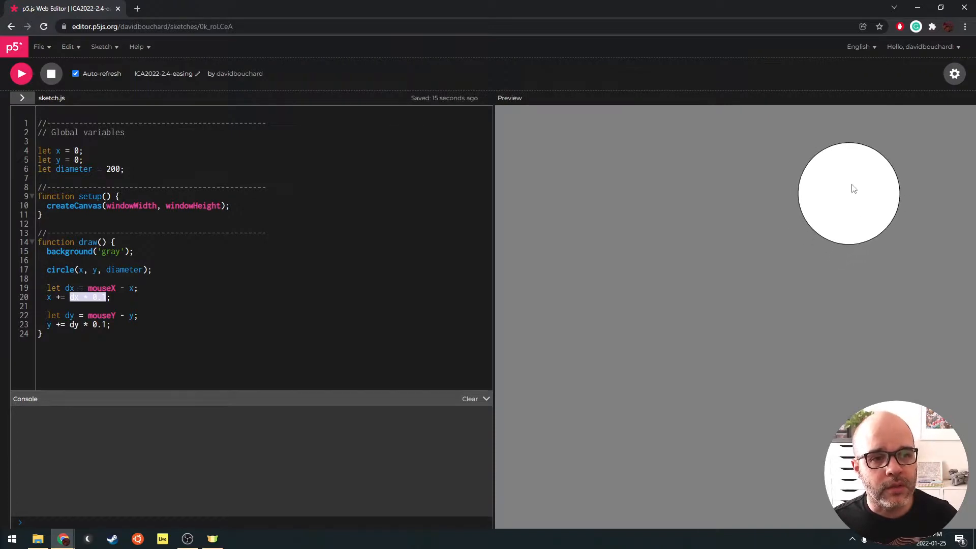
mouse_move(656, 343)
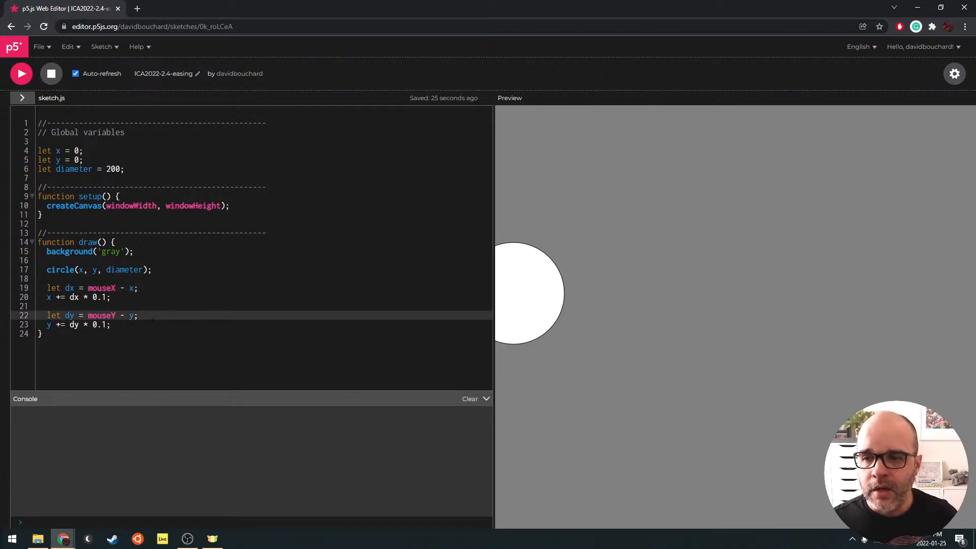
Step: Declare a global 'let easing = 0.1;' after the diameter variable
double_click(99, 297)
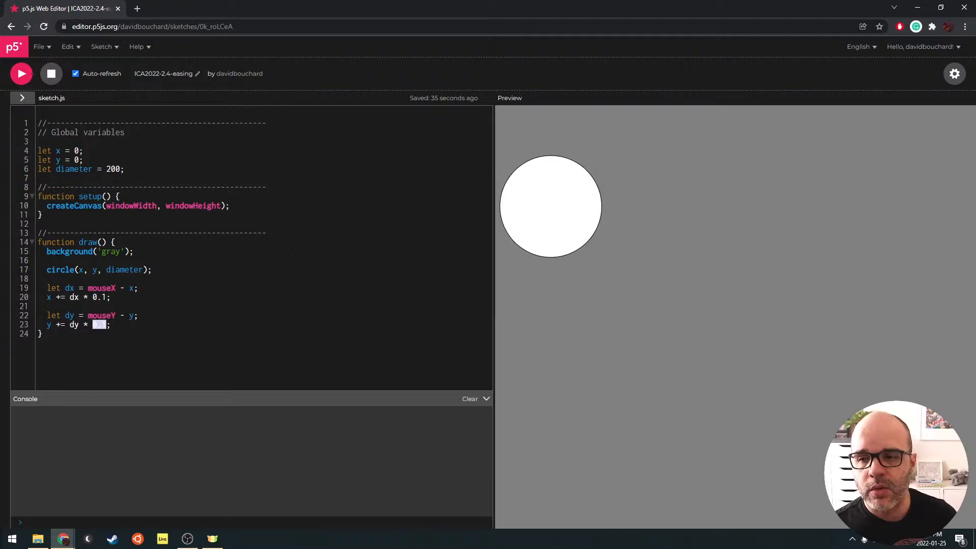
type("0.1")
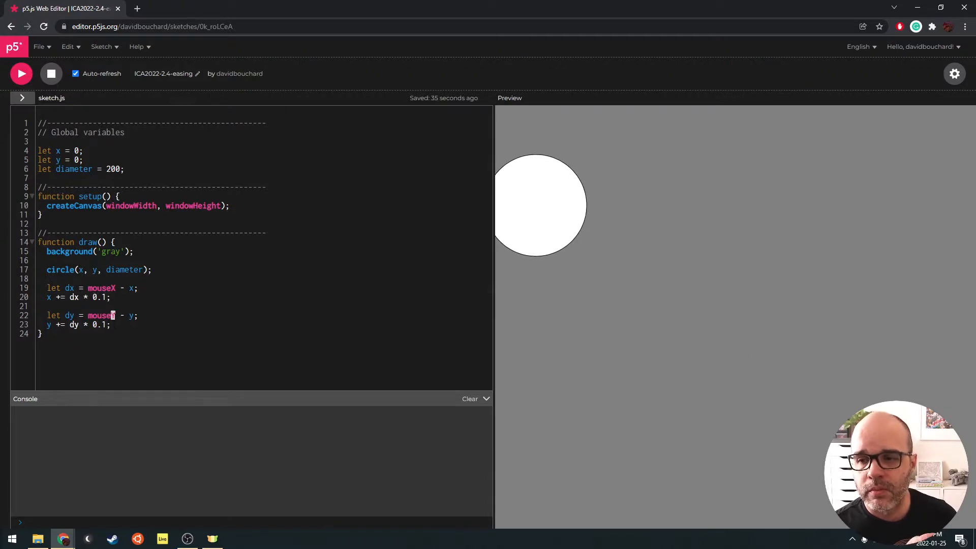
left_click(125, 169)
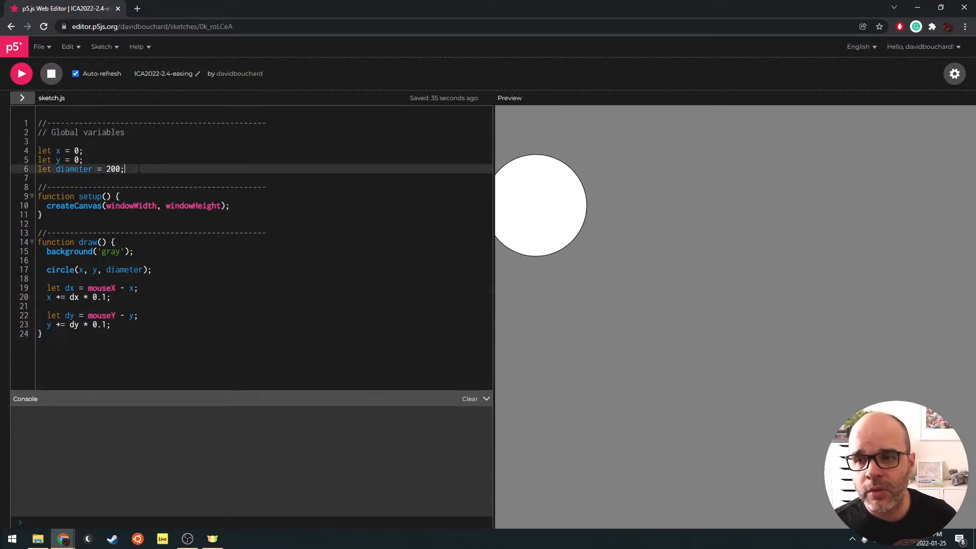
type("let easing")
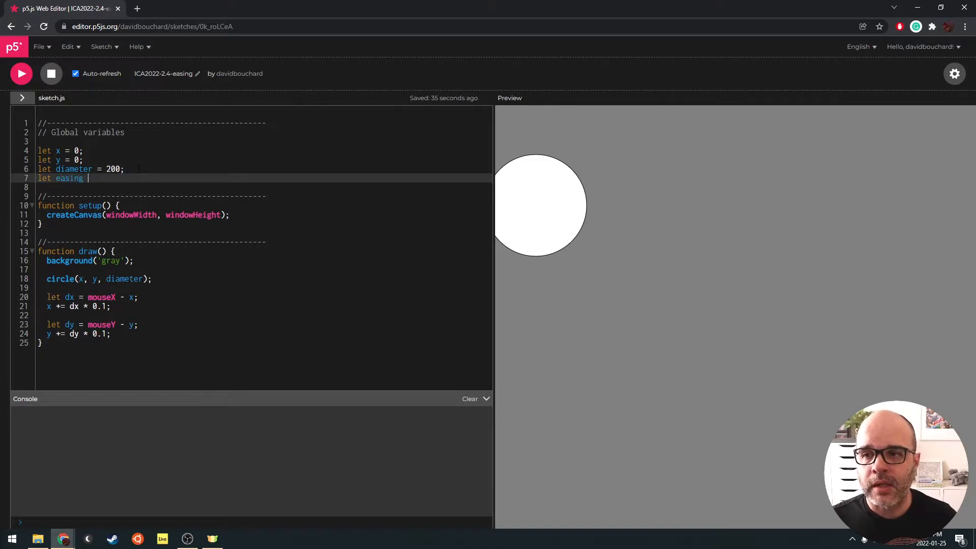
type("= 0.1;")
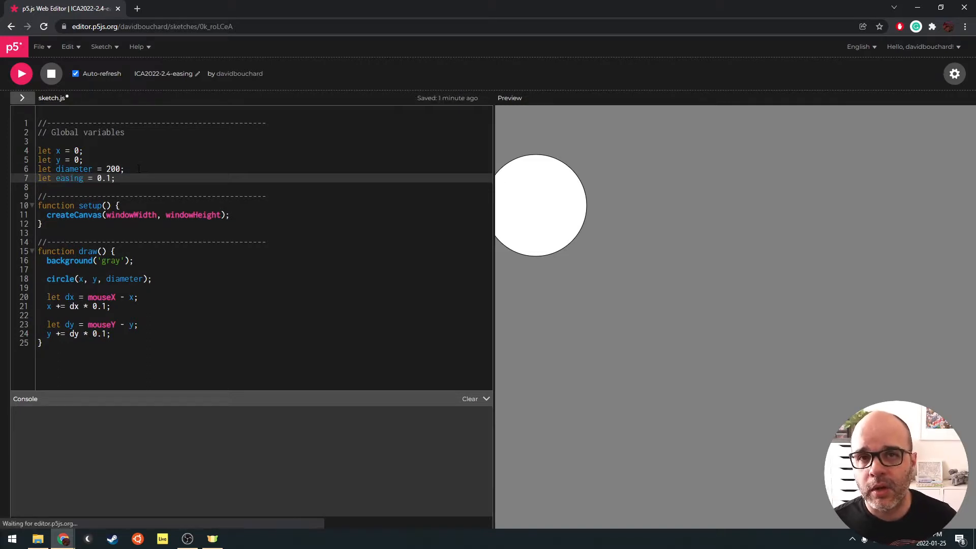
Step: Replace the 0.1 multiplier in the x update with easing, then select easing's value
double_click(102, 179)
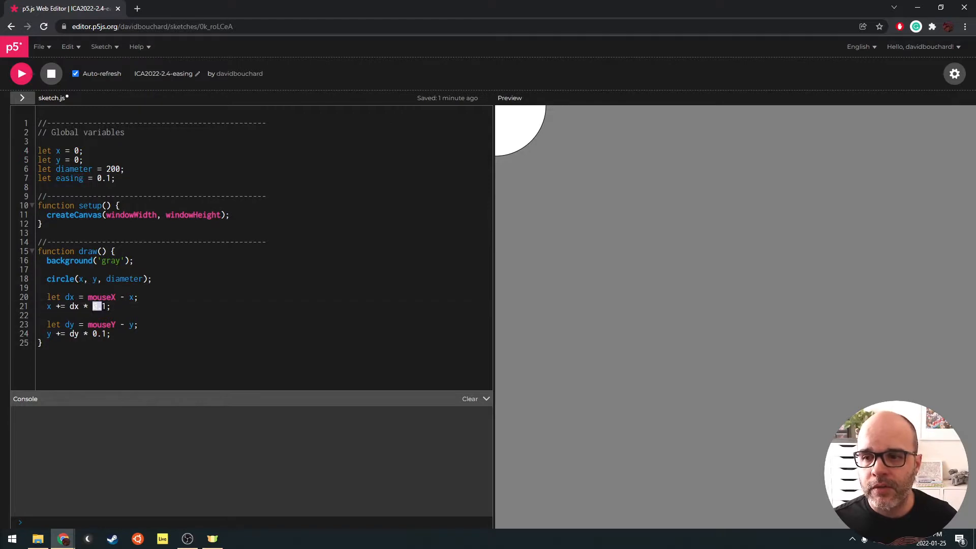
type("easing")
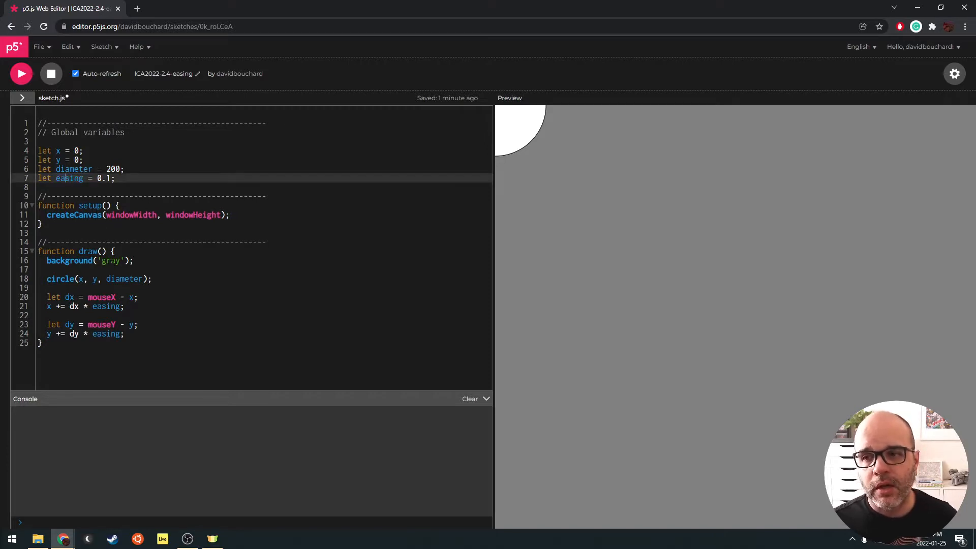
double_click(69, 177)
type("3")
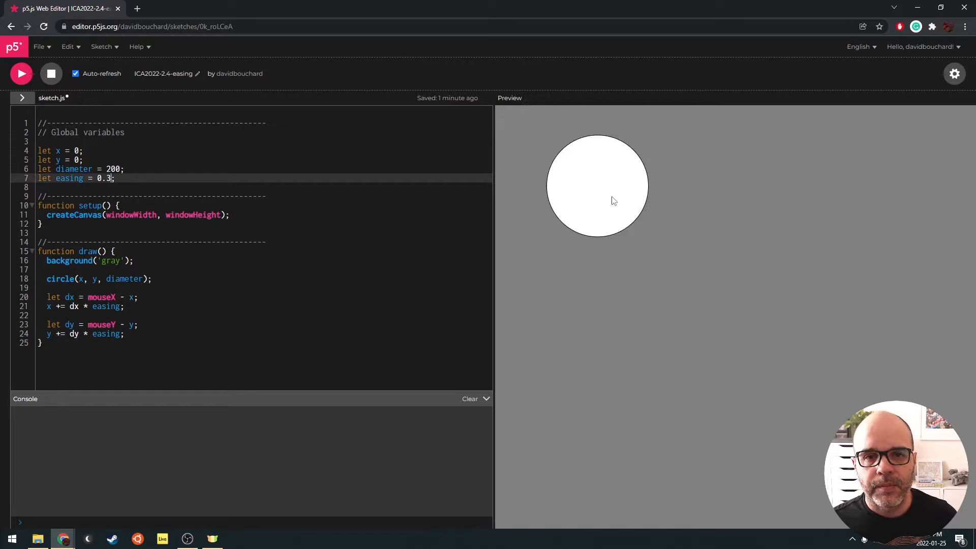
mouse_move(596, 358)
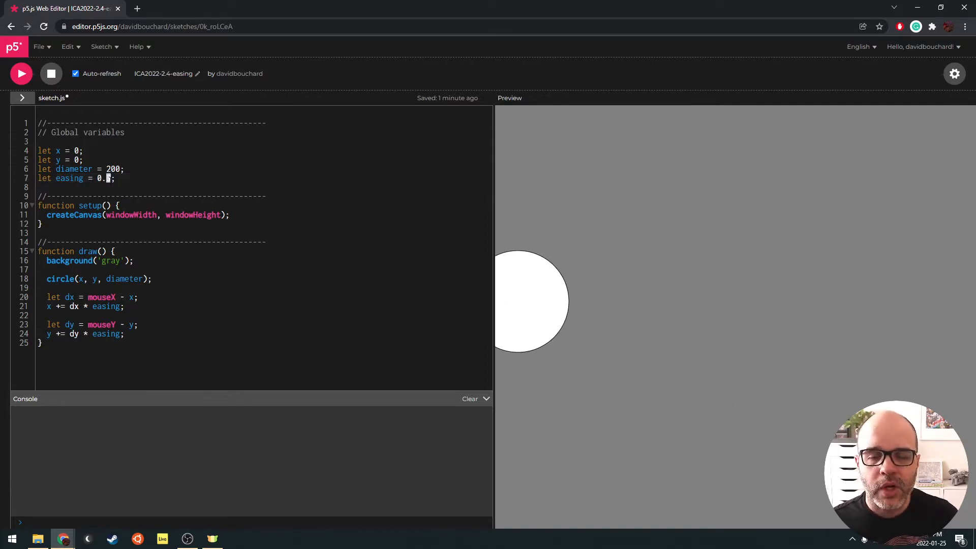
type("2")
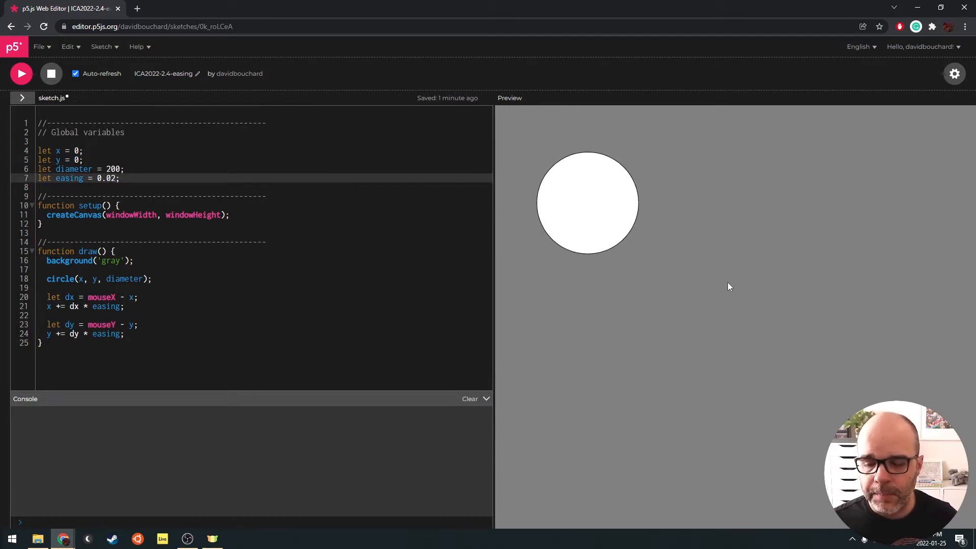
mouse_move(649, 432)
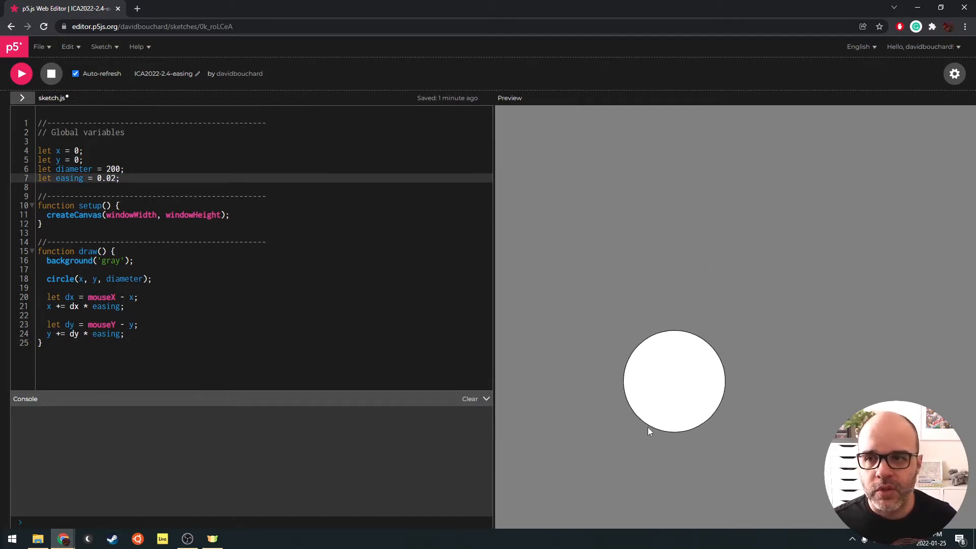
mouse_move(943, 127)
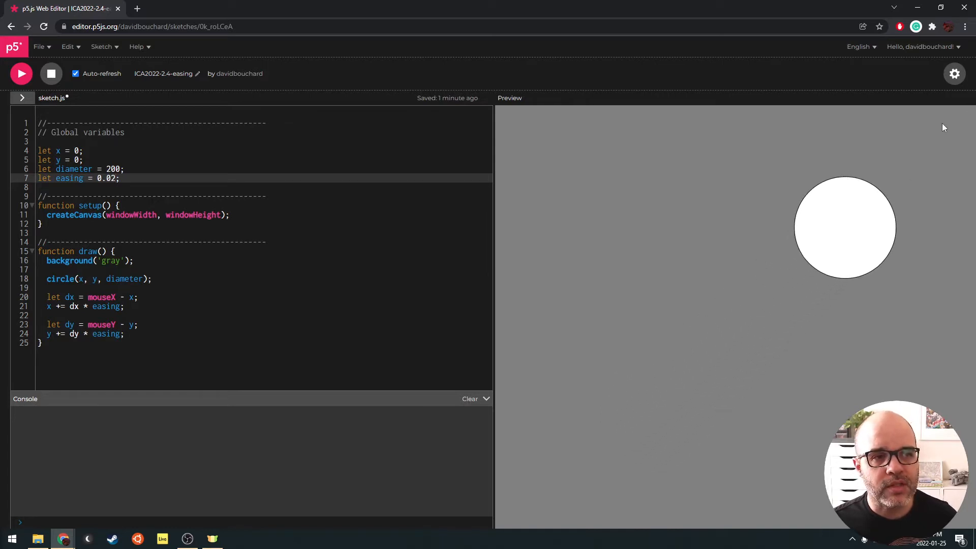
mouse_move(572, 350)
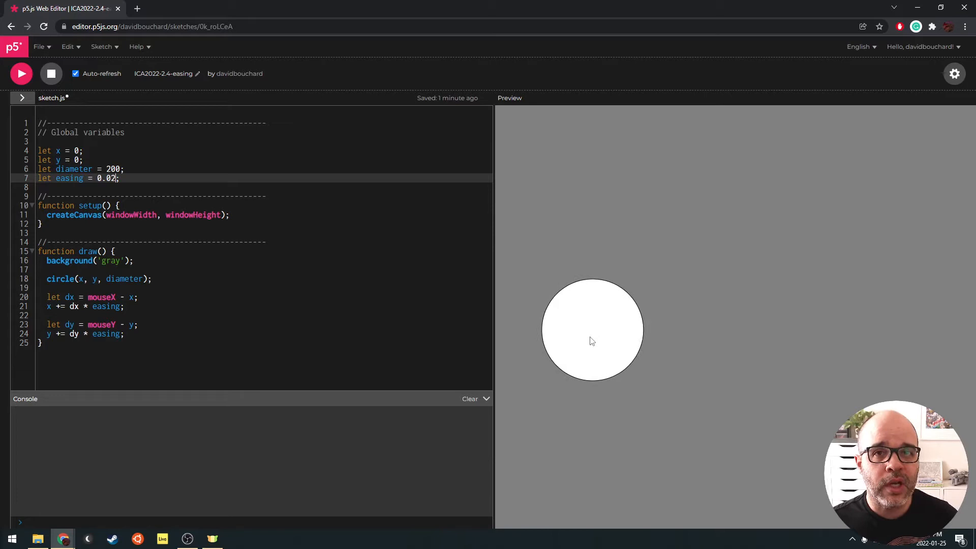
mouse_move(868, 326)
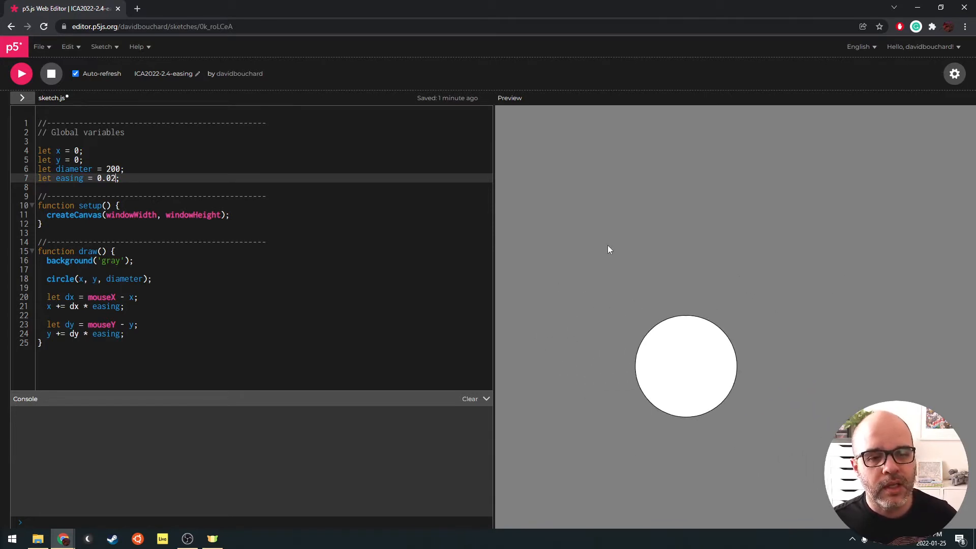
mouse_move(837, 340)
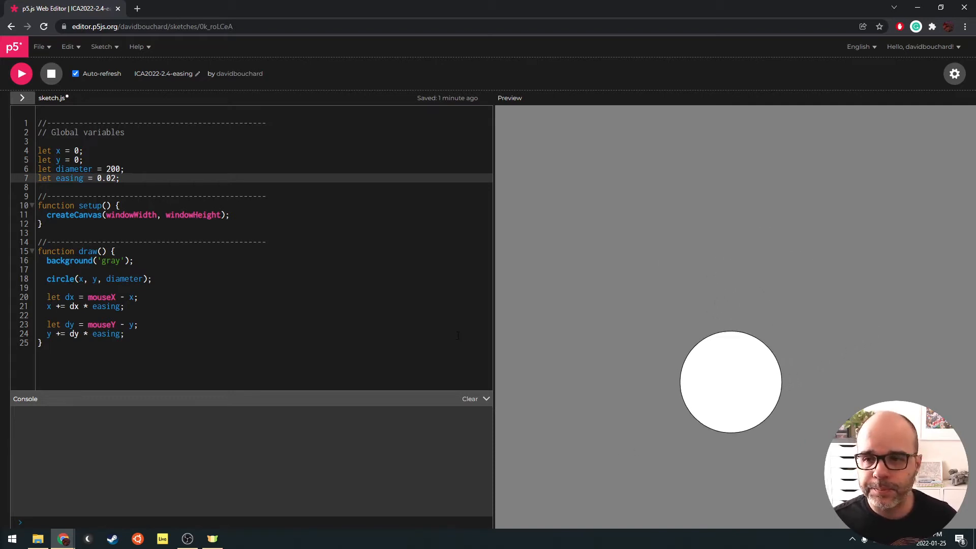
mouse_move(535, 372)
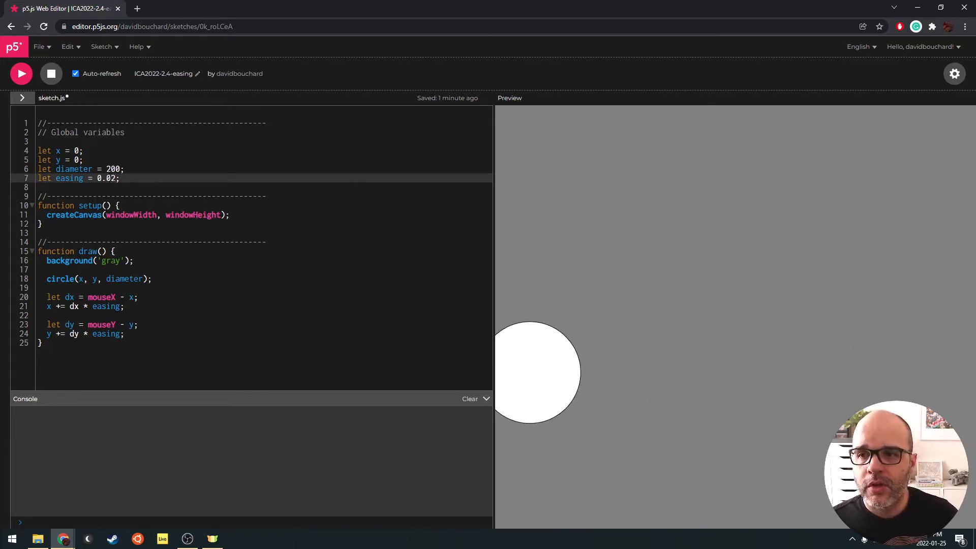
type("0.1")
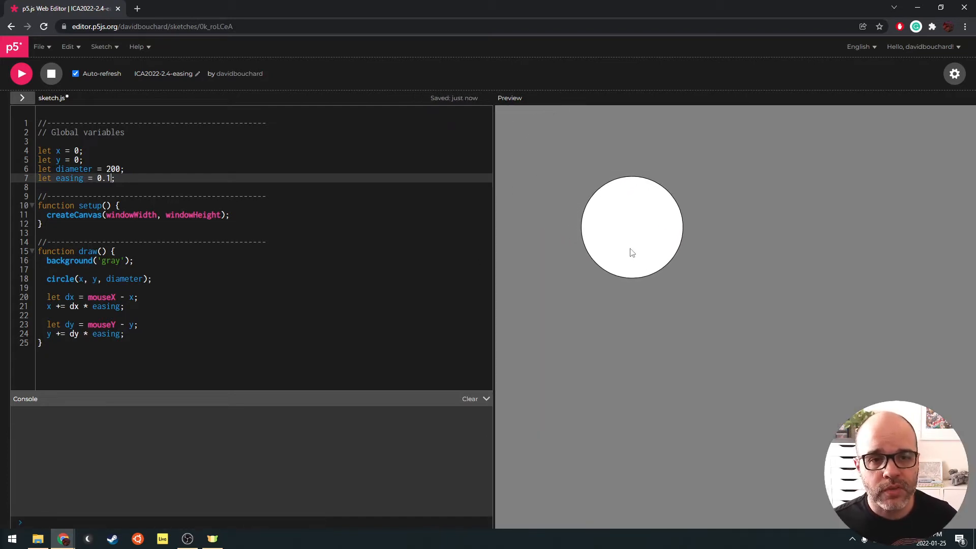
mouse_move(714, 299)
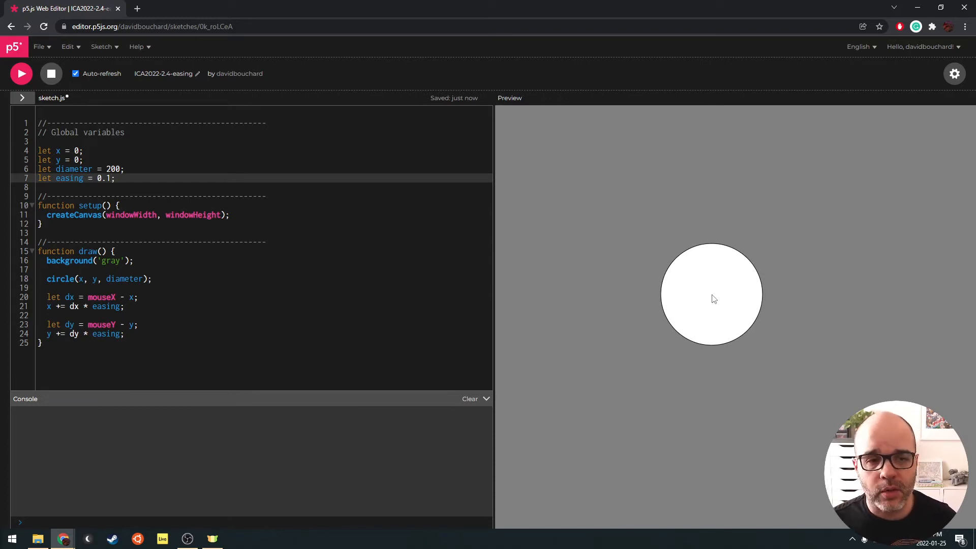
mouse_move(679, 277)
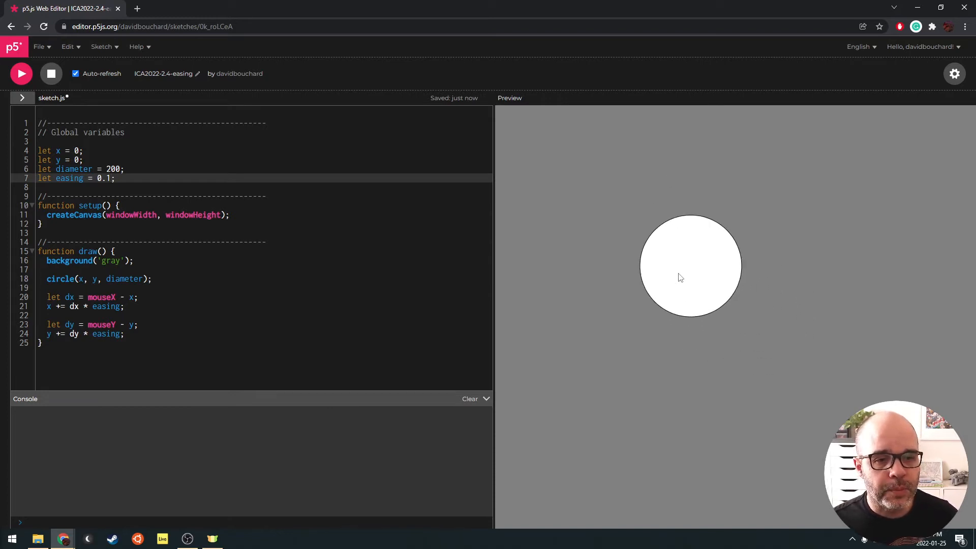
mouse_move(677, 276)
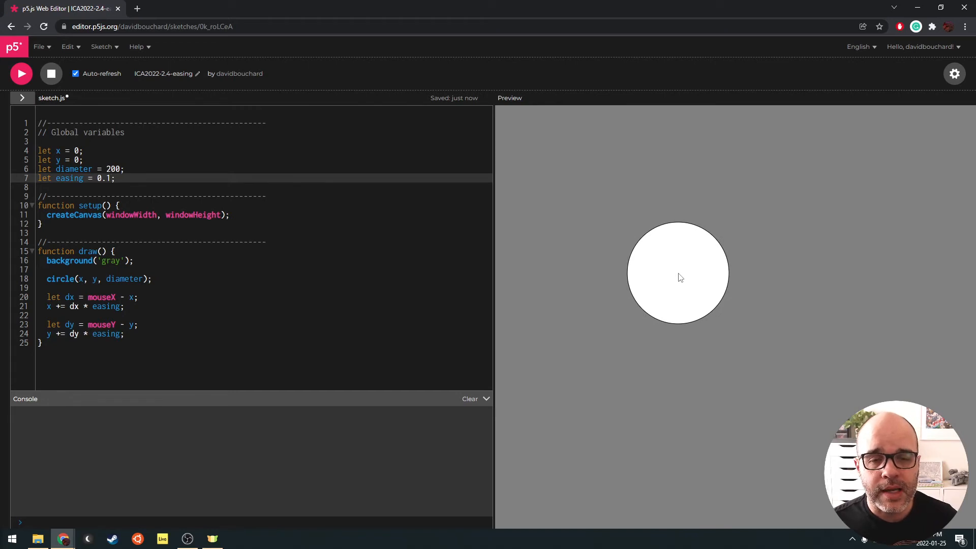